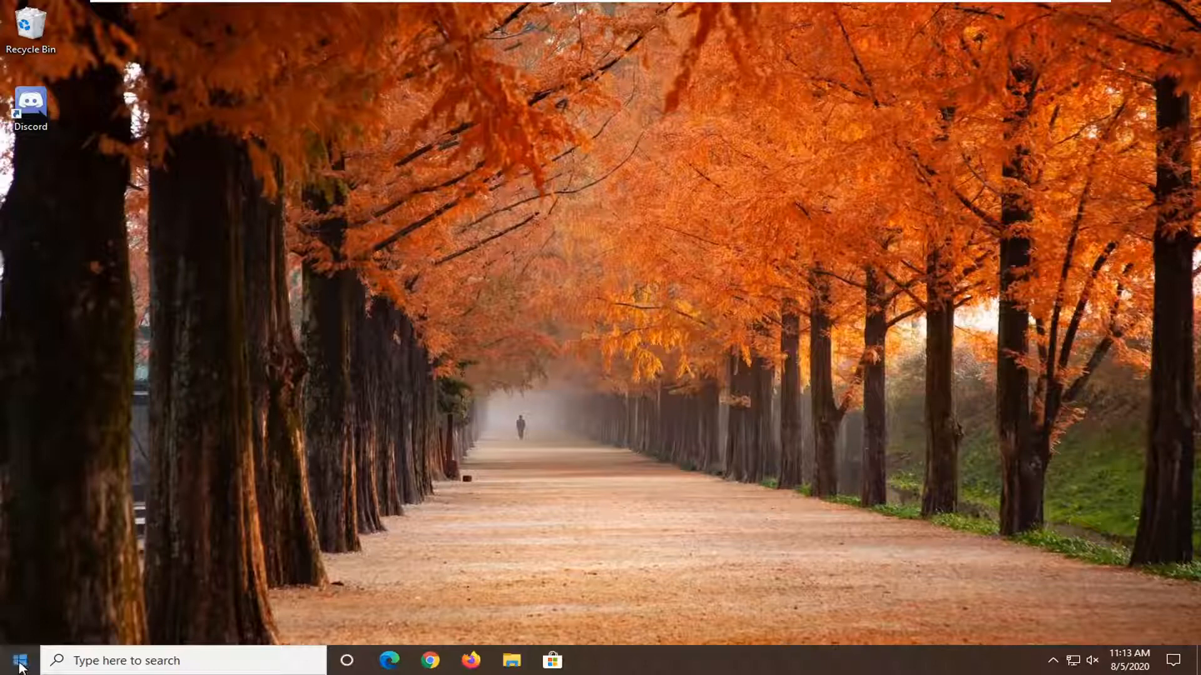
Search the Start menu for 'control panel' to reach All Control Panel Items
left_click(15, 660)
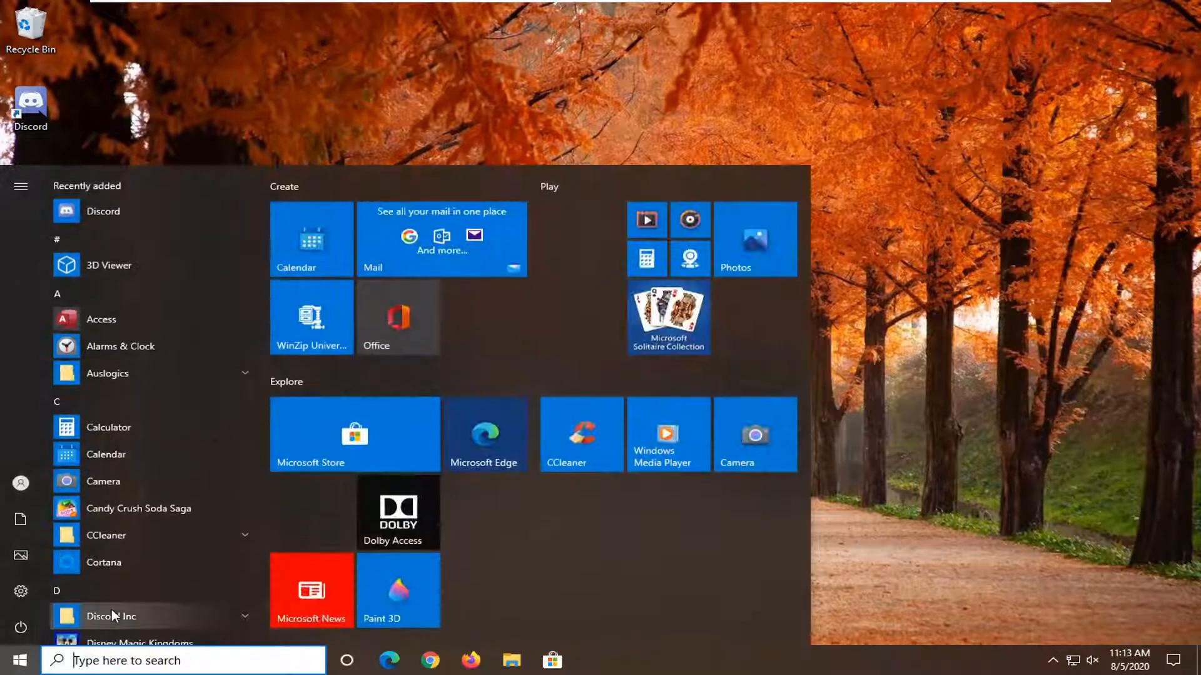
type("control panel")
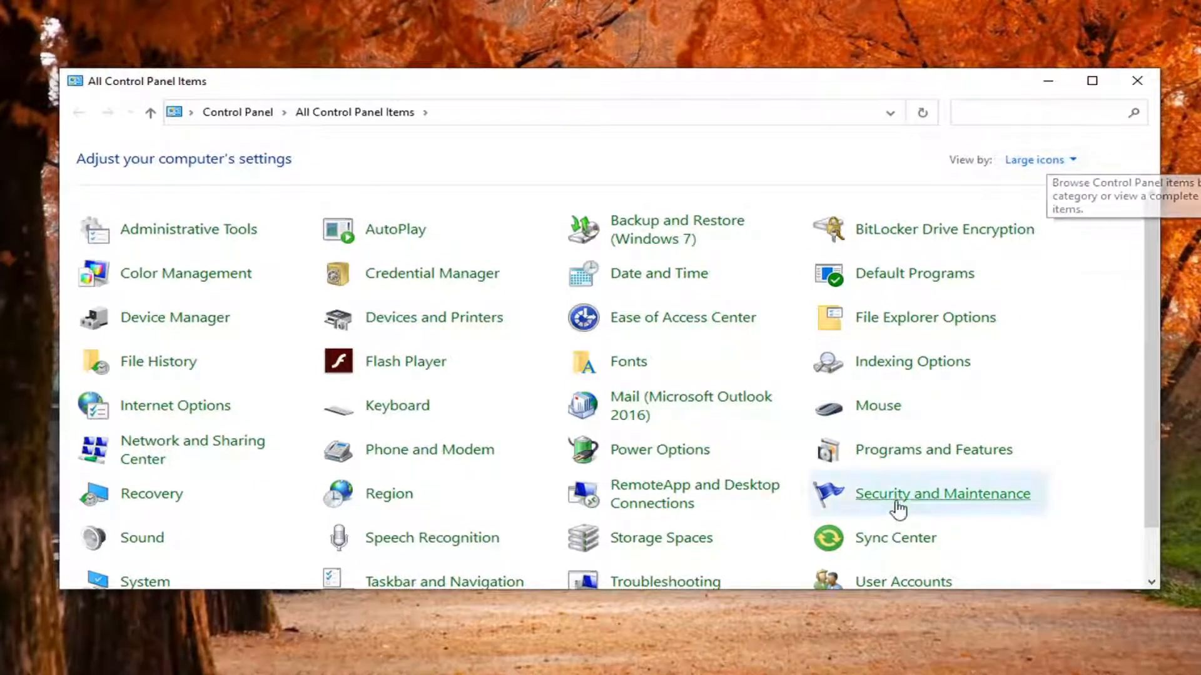
mouse_move(911, 488)
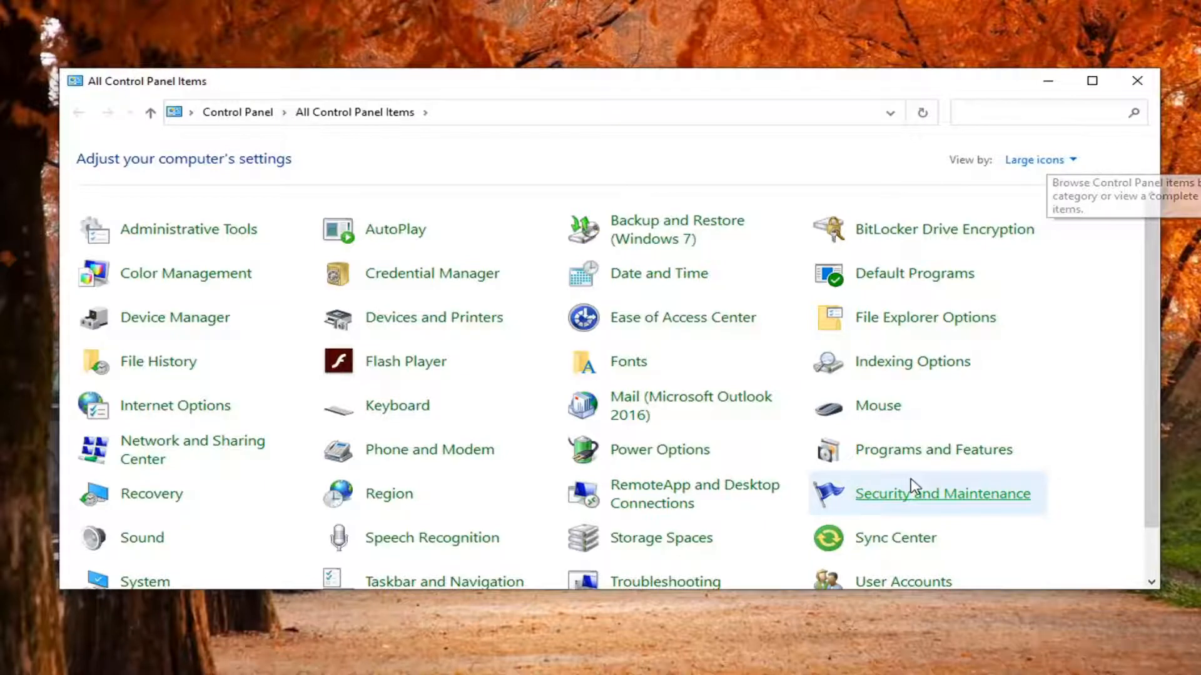
Uninstall Discord from Programs and Features and dismiss the please-wait message
left_click(932, 450)
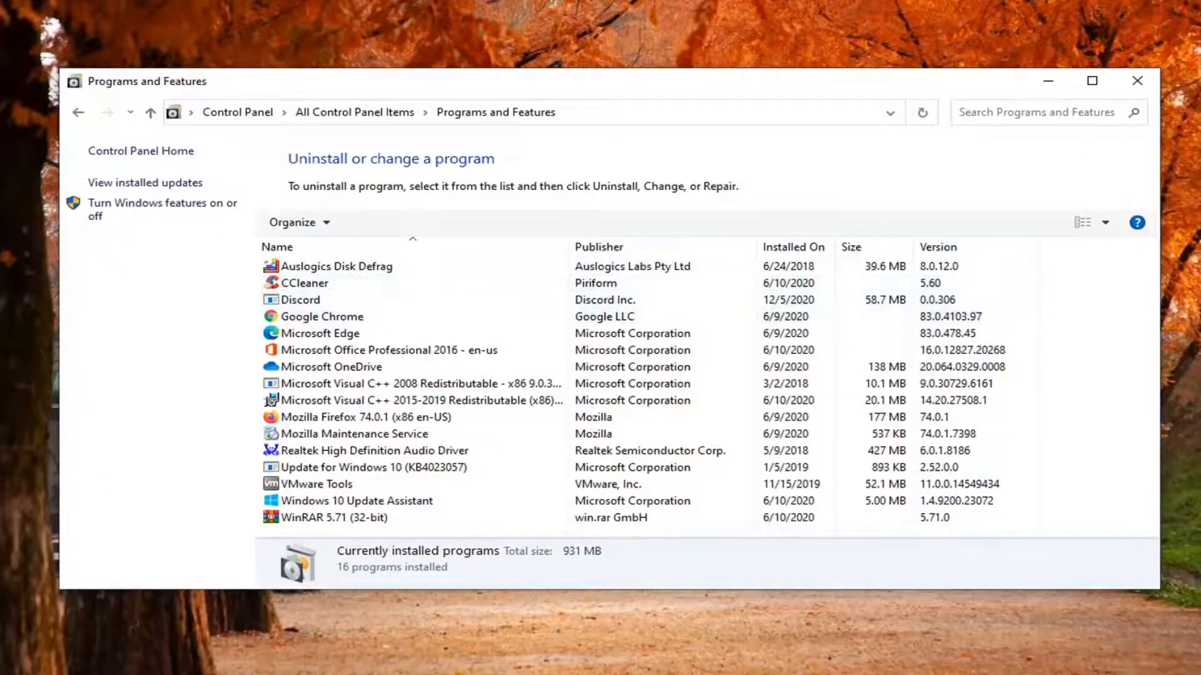
left_click(300, 299)
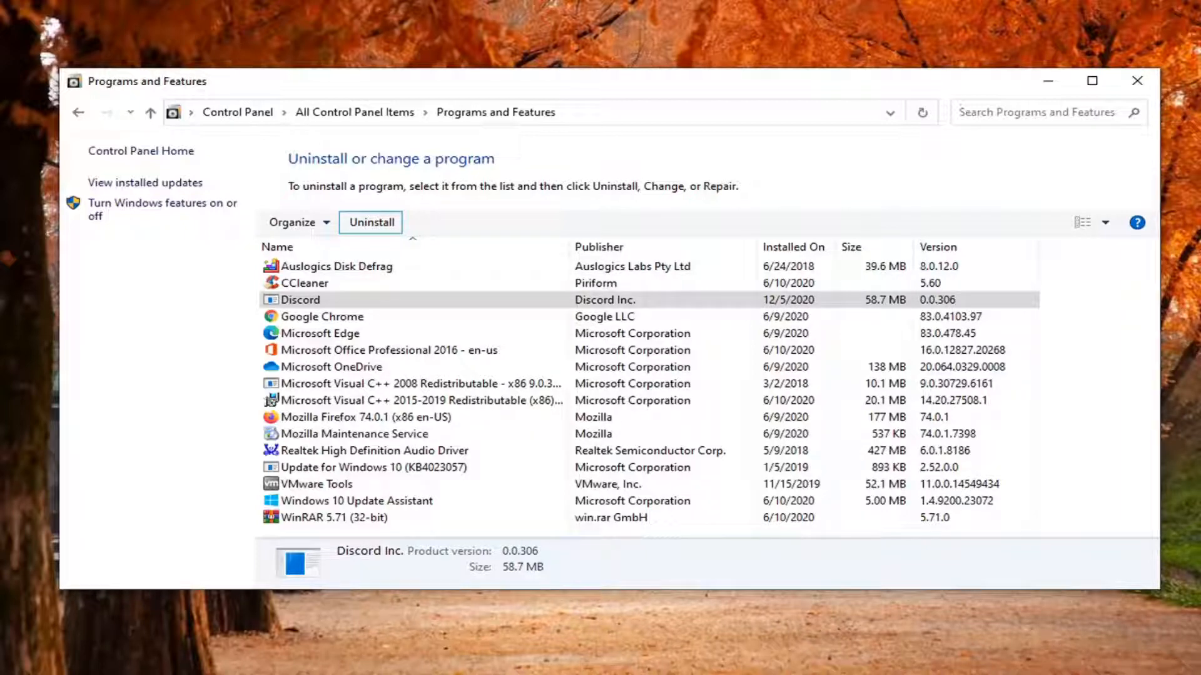
mouse_move(425, 263)
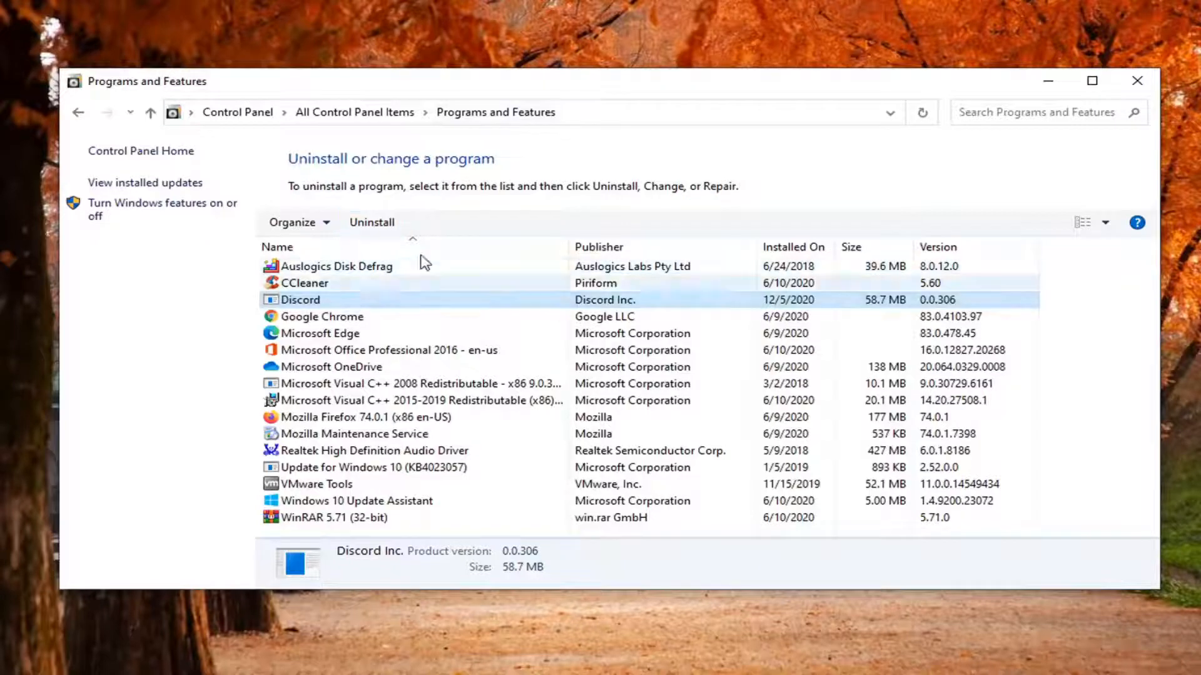
left_click(372, 222)
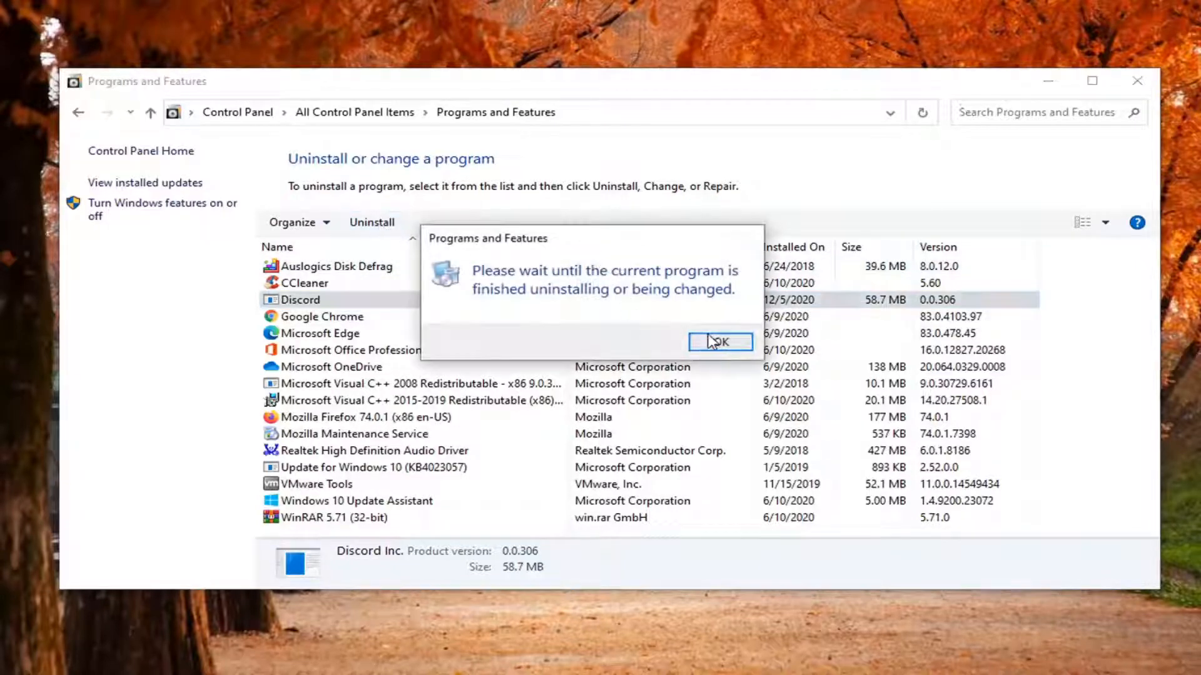
left_click(718, 341)
type("%")
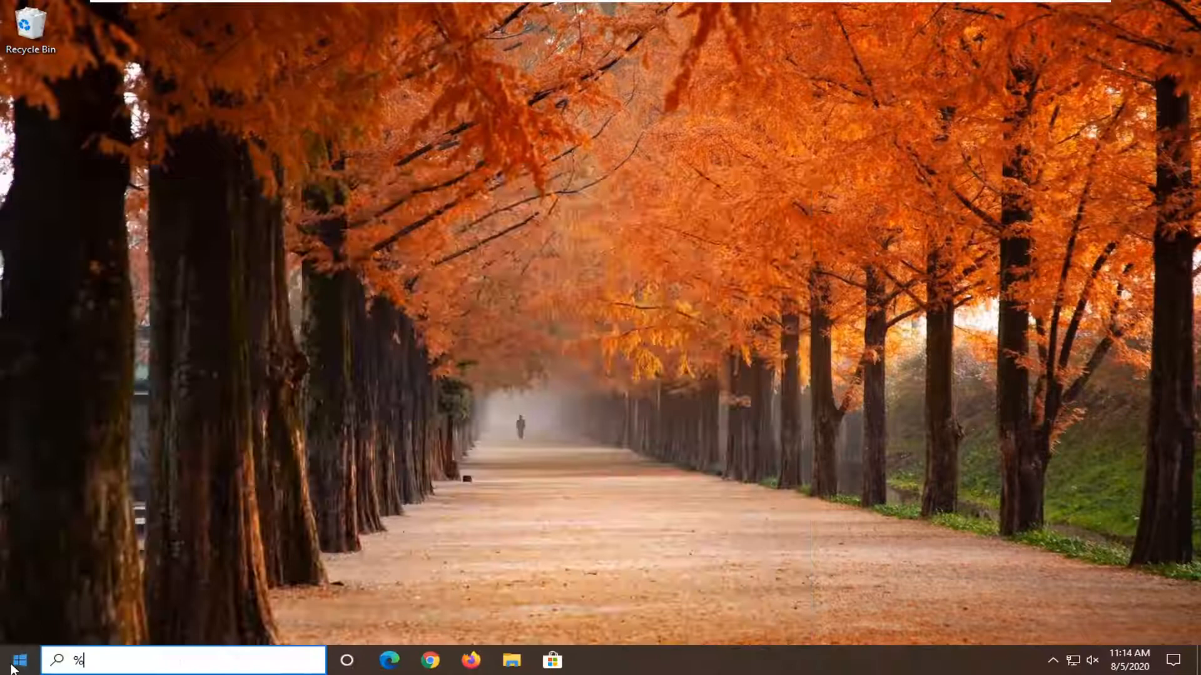
Delete the discord folder in %appdata% Roaming and close the Explorer window
type("appdata%")
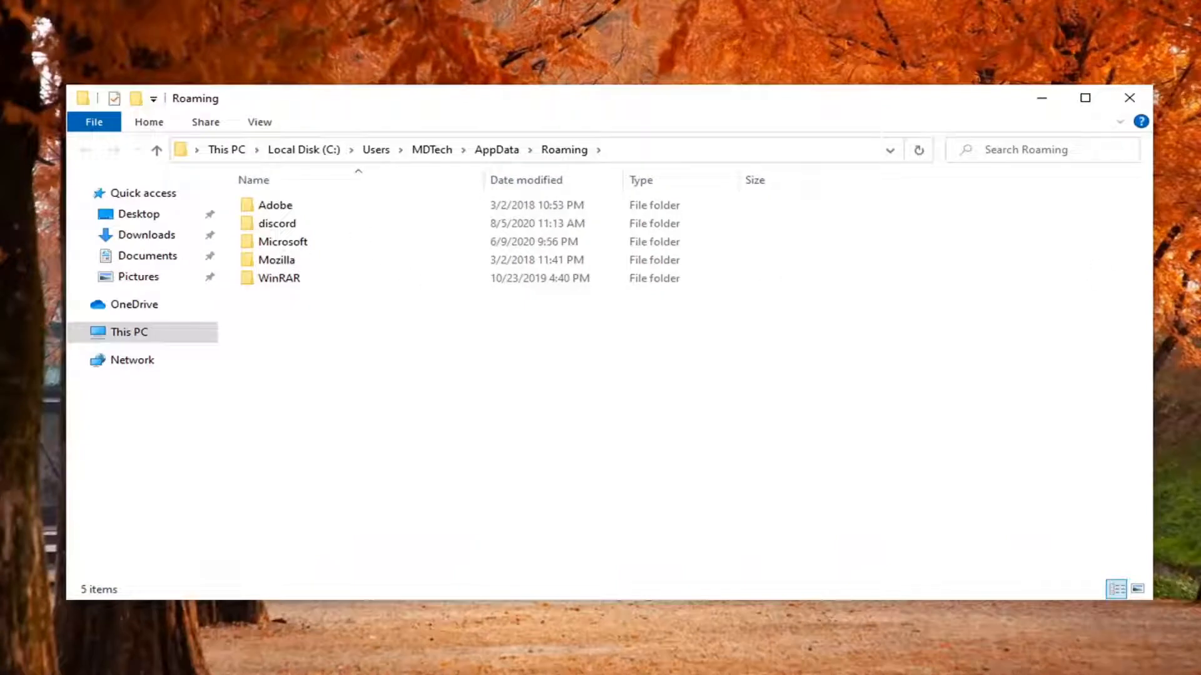
mouse_move(596, 275)
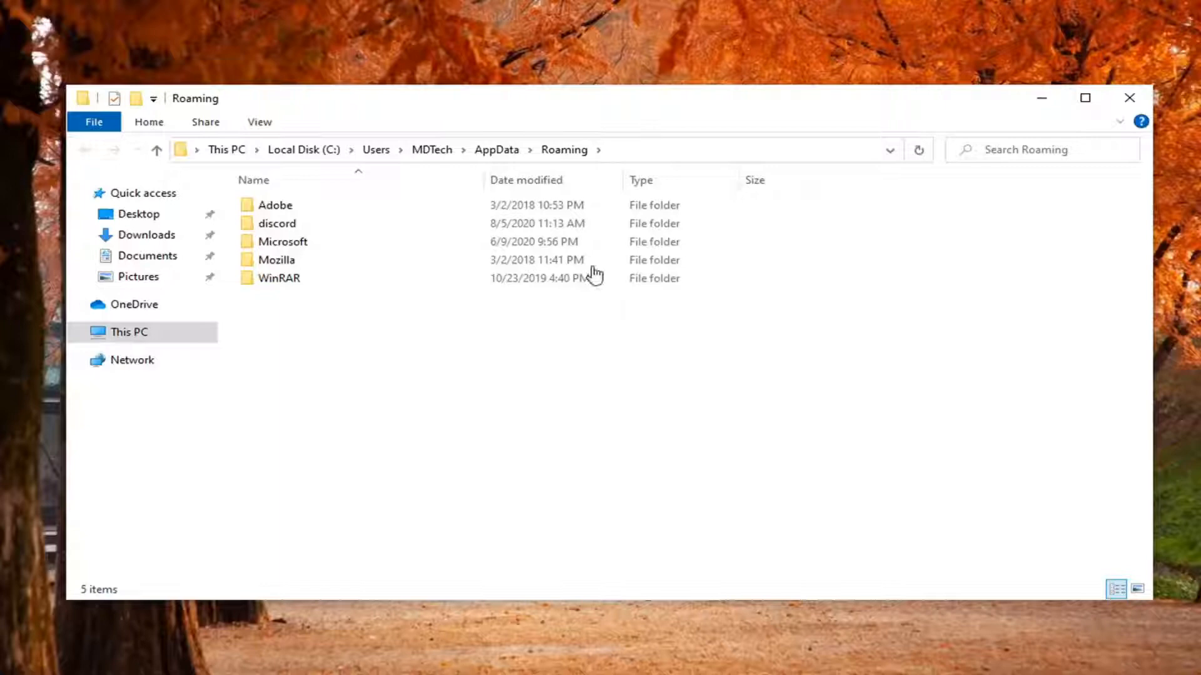
right_click(276, 222)
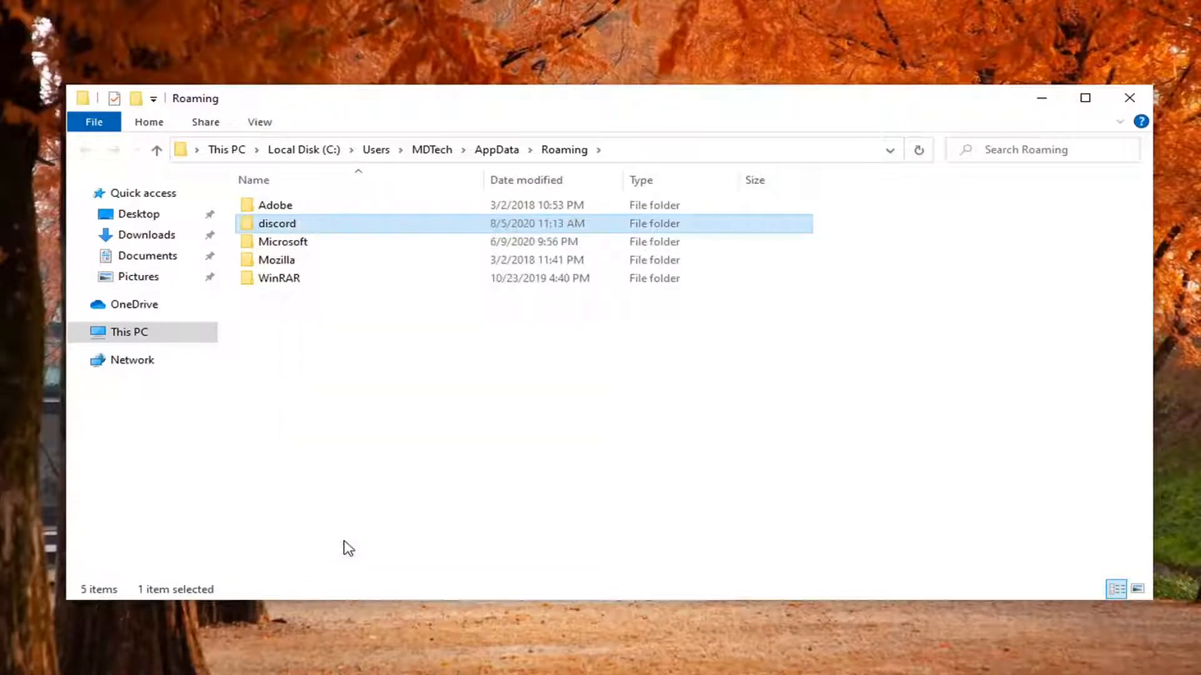
key("Delete")
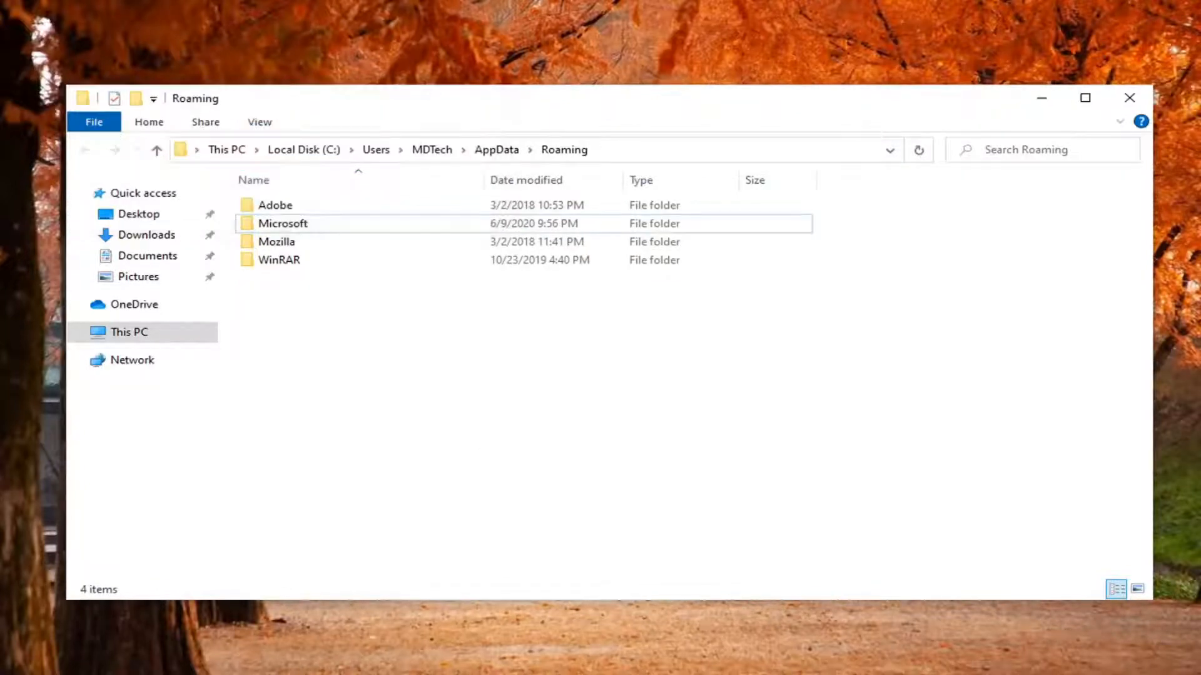
mouse_move(1056, 293)
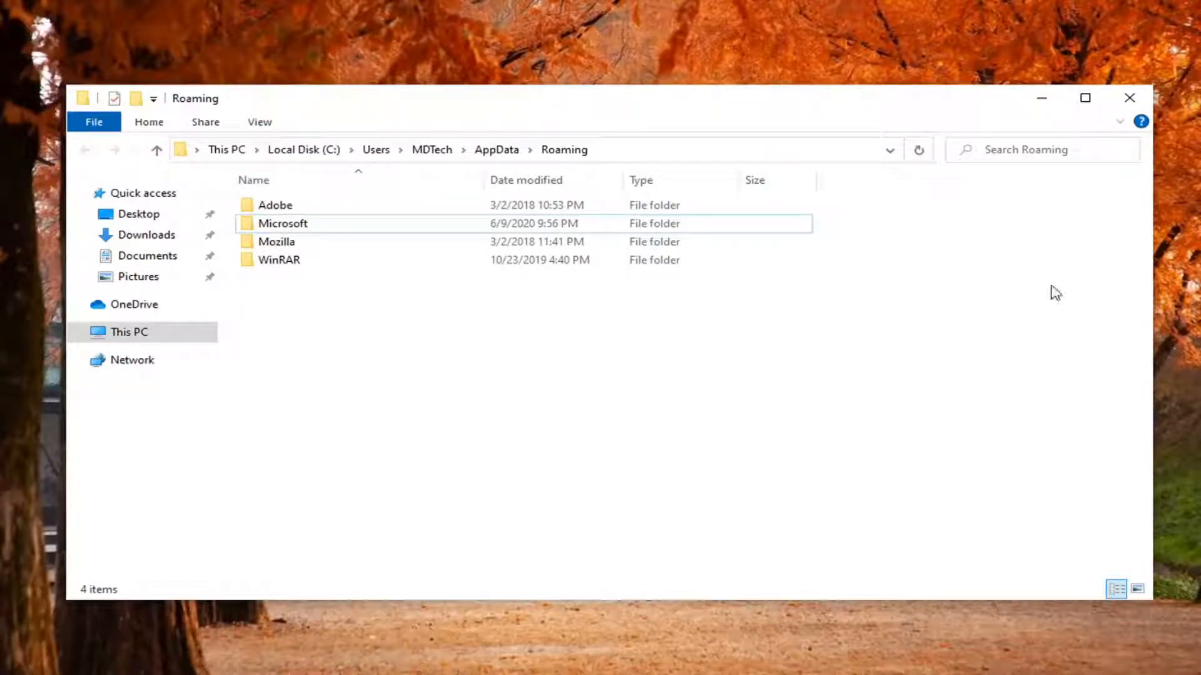
mouse_move(1159, 149)
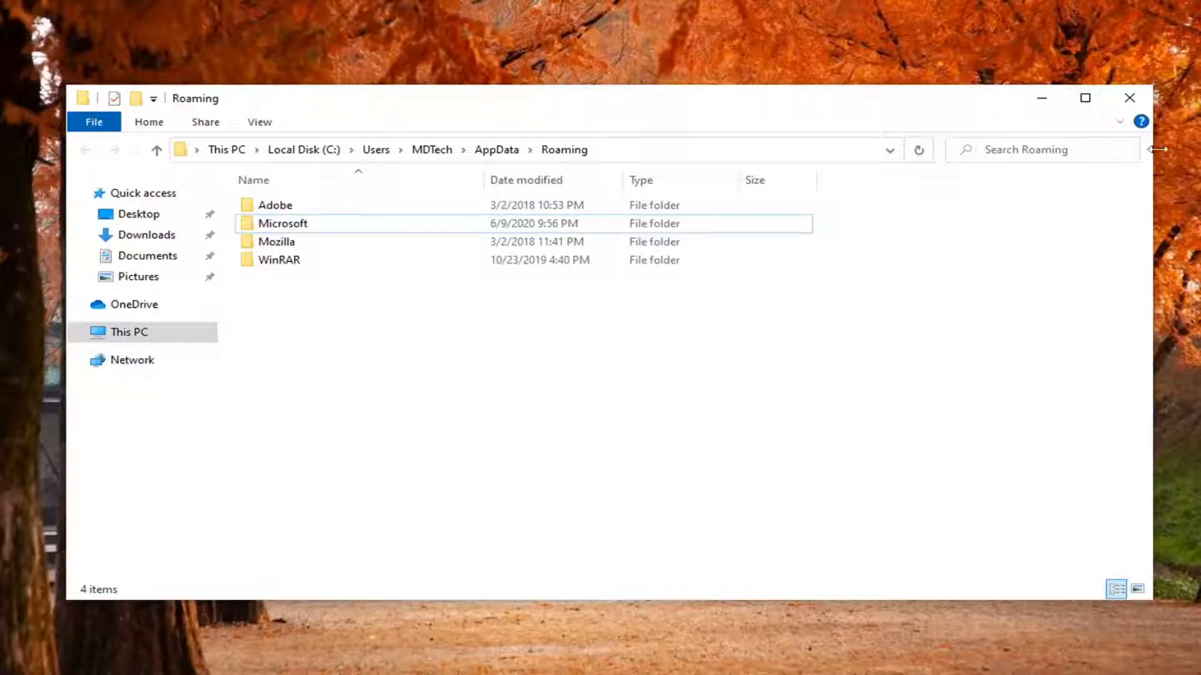
left_click(1129, 98)
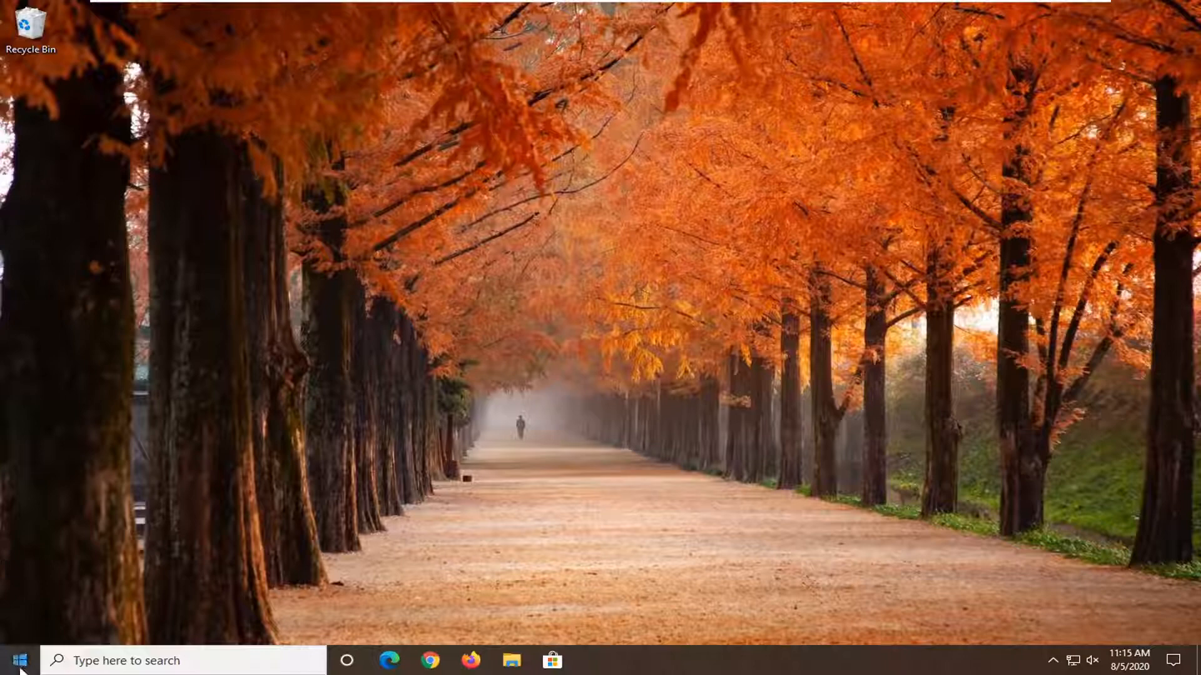
Open %localappdata%, delete its Discord folder, and close the window
type("%")
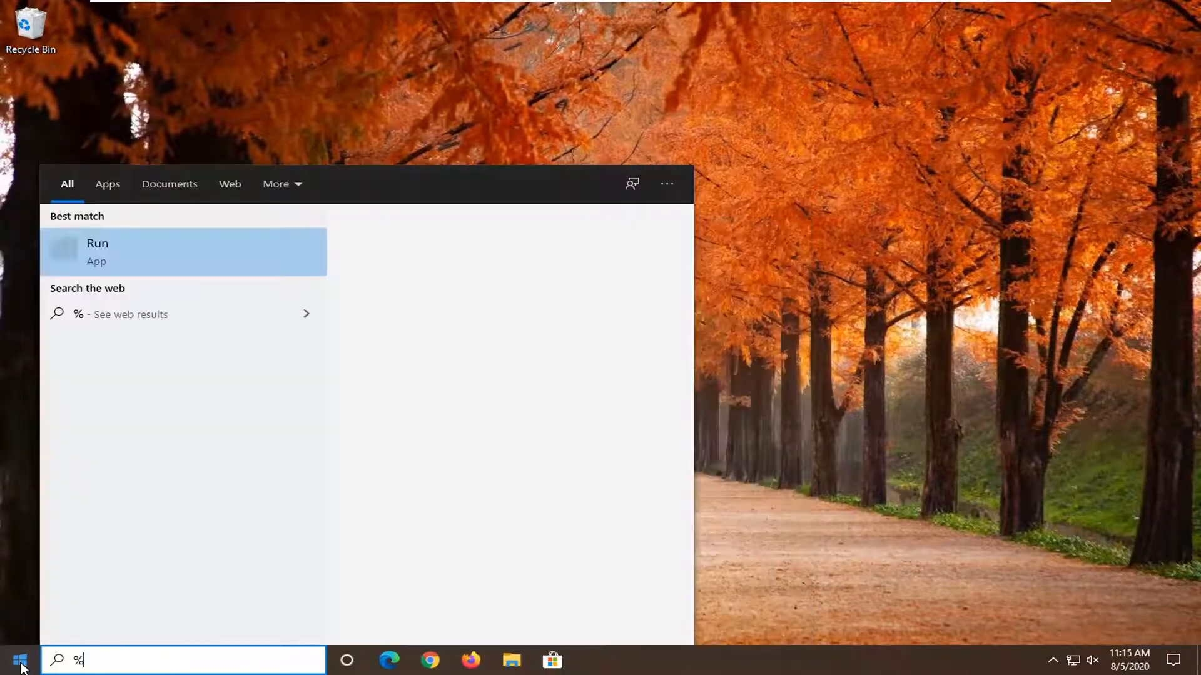
type("localapp")
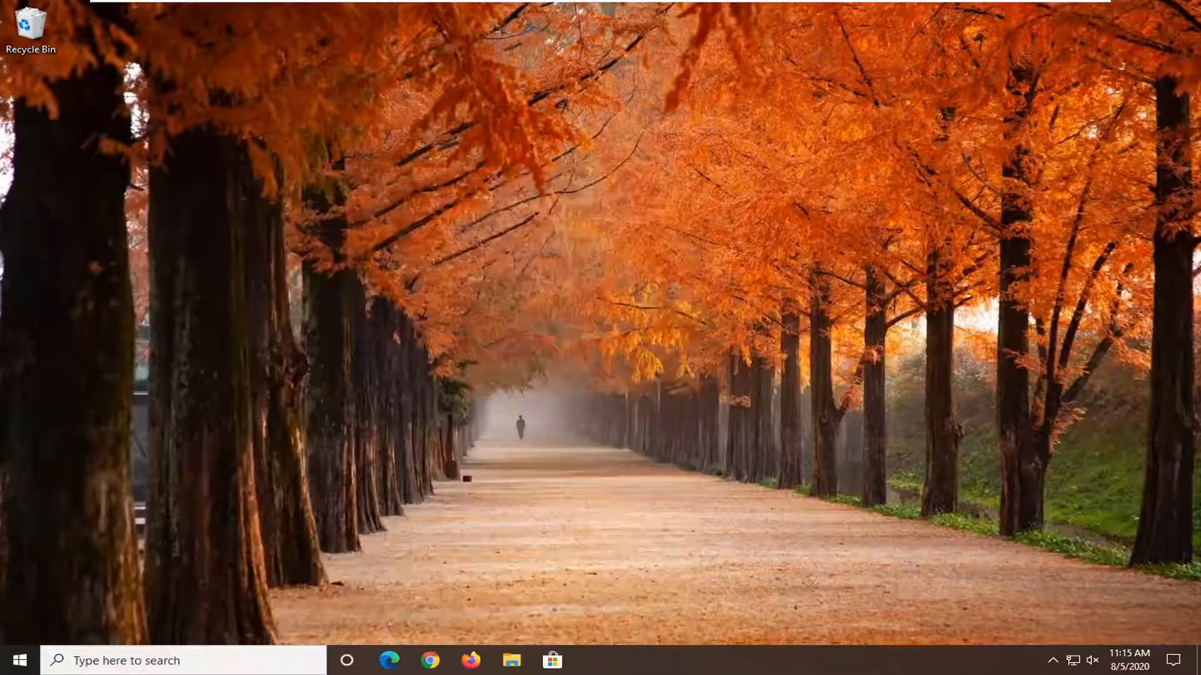
left_click(511, 660)
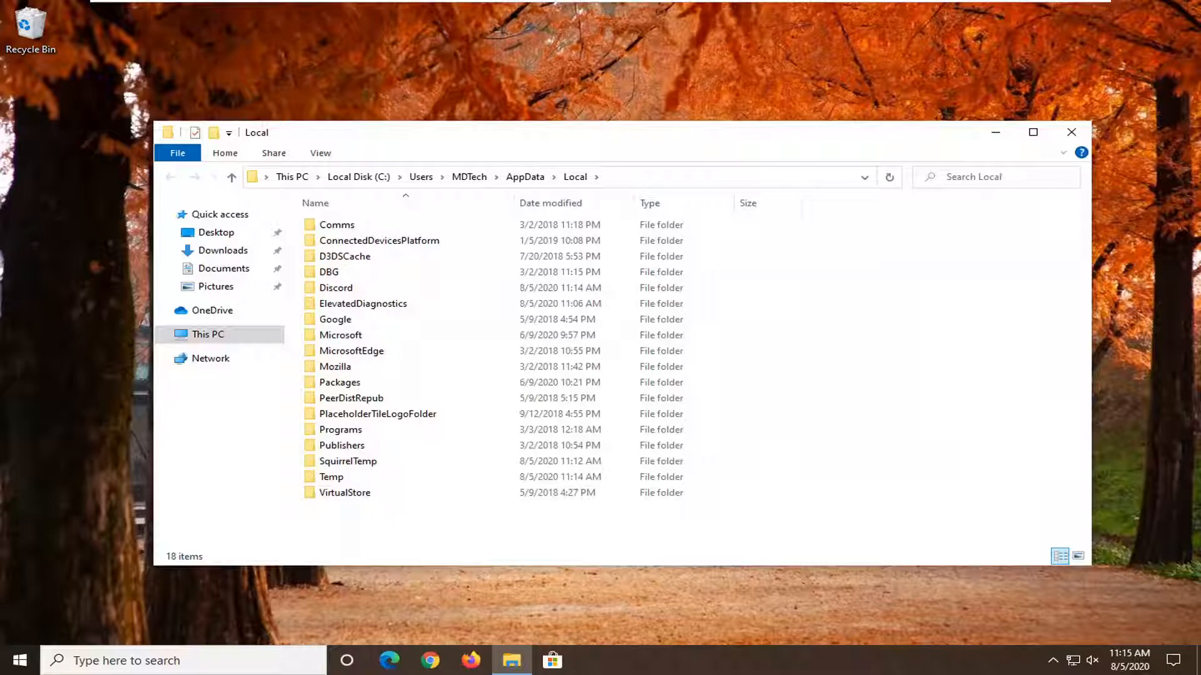
right_click(336, 287)
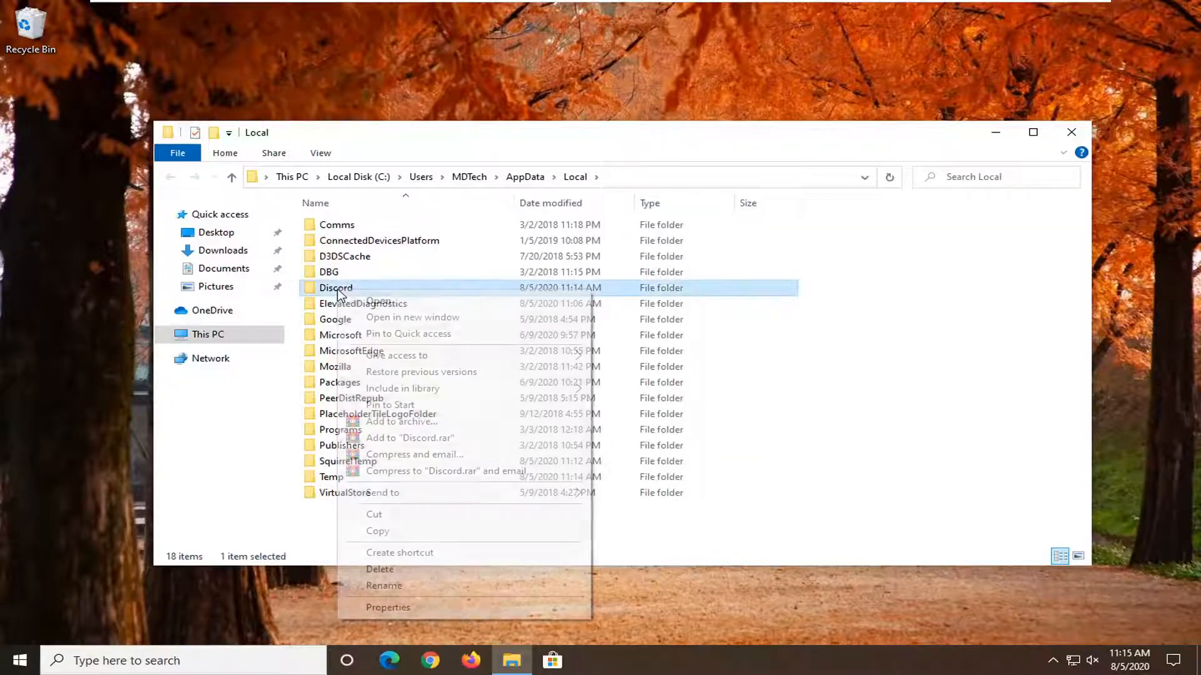
left_click(380, 569)
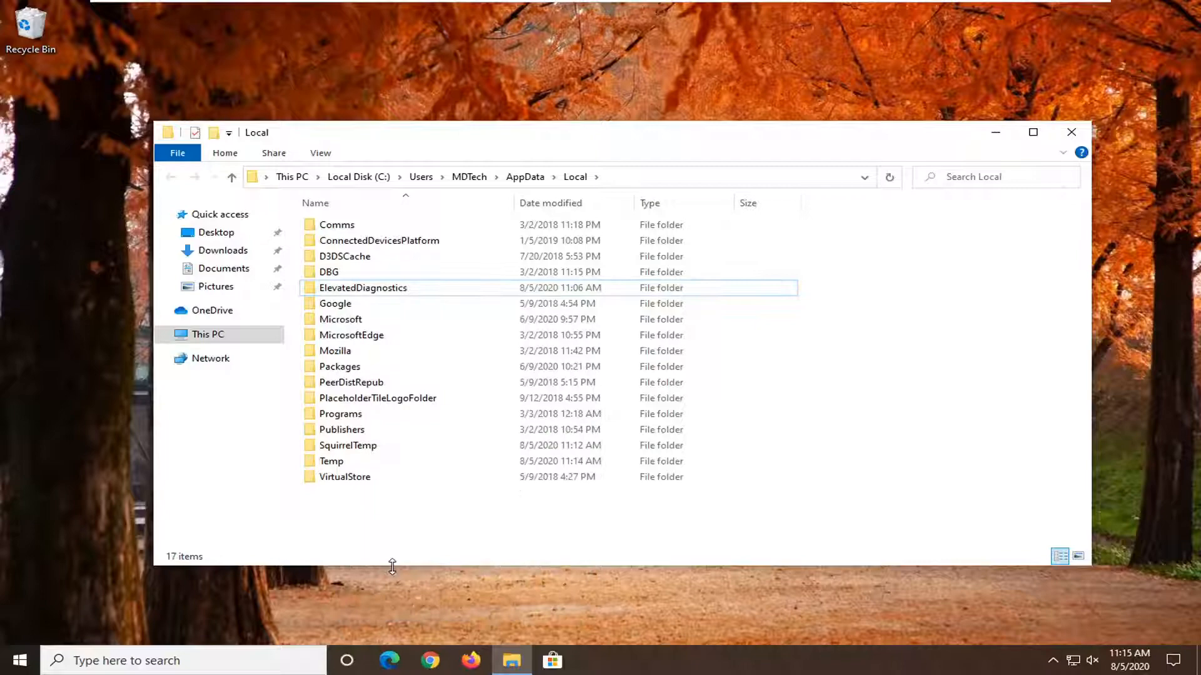
mouse_move(1071, 132)
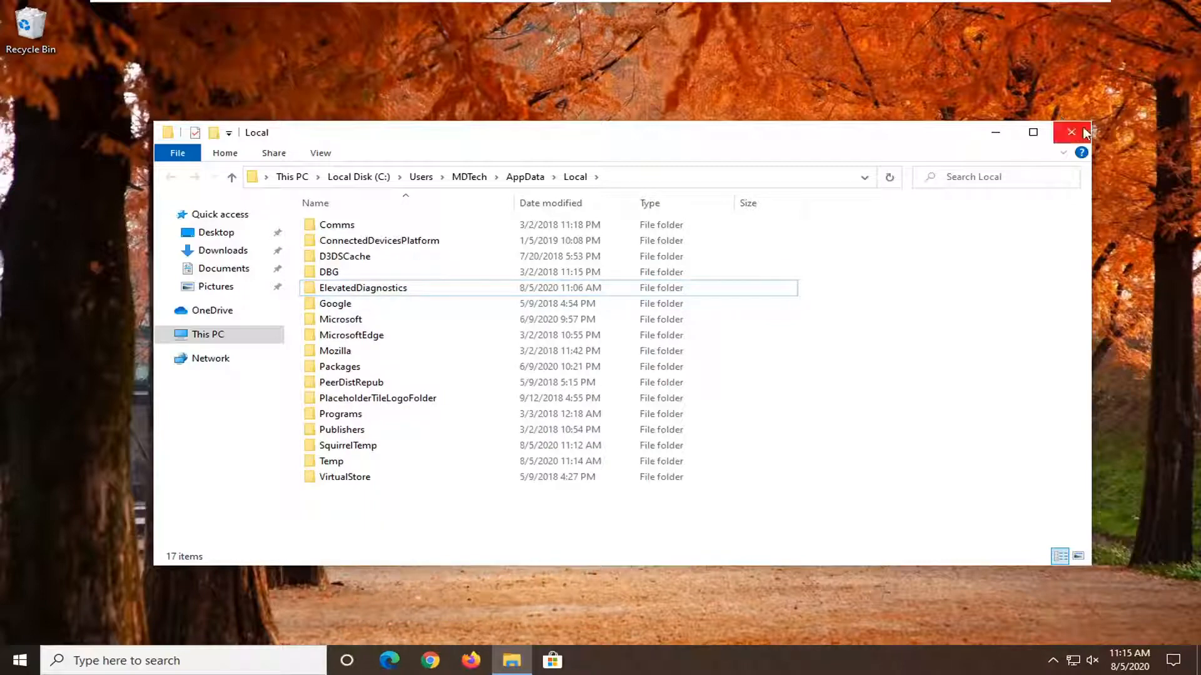
left_click(1072, 132)
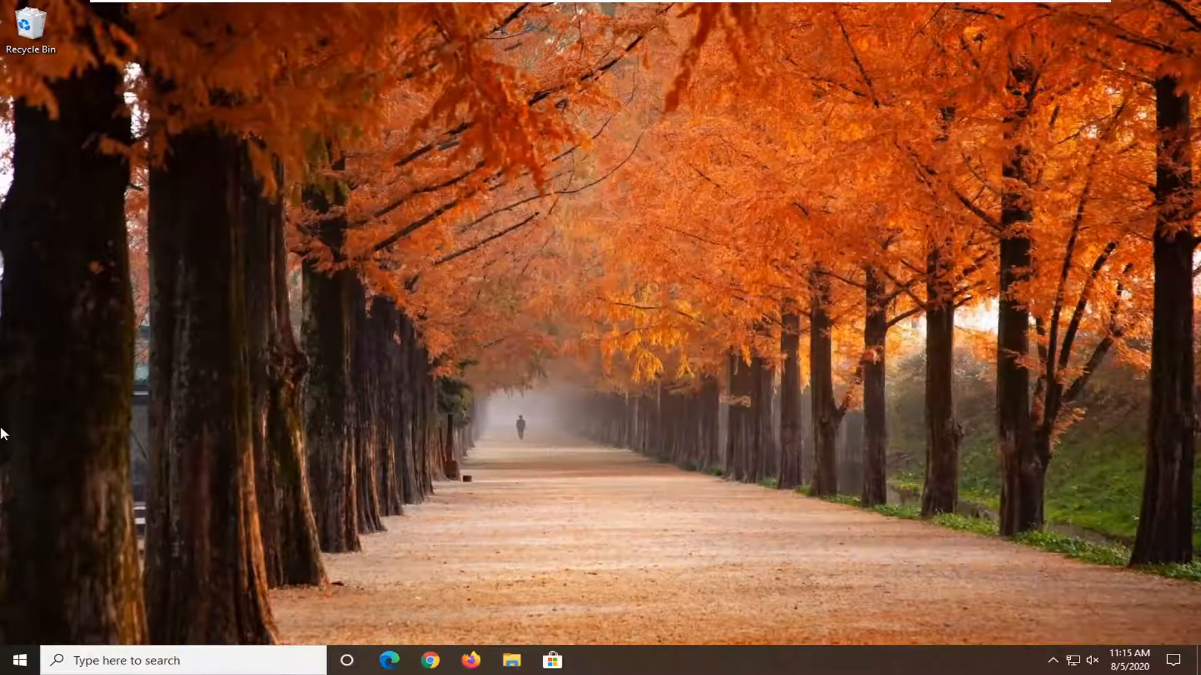
Open Services and select Quality Windows Audio Video Experience in the list
left_click(17, 660)
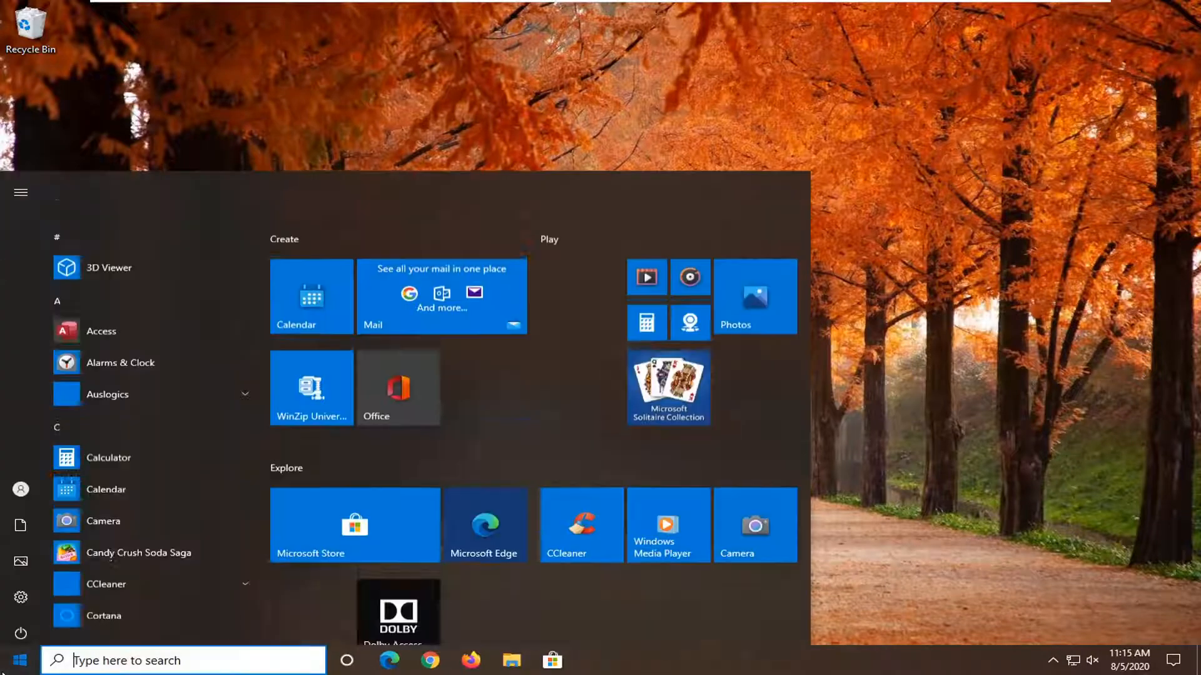
type("services")
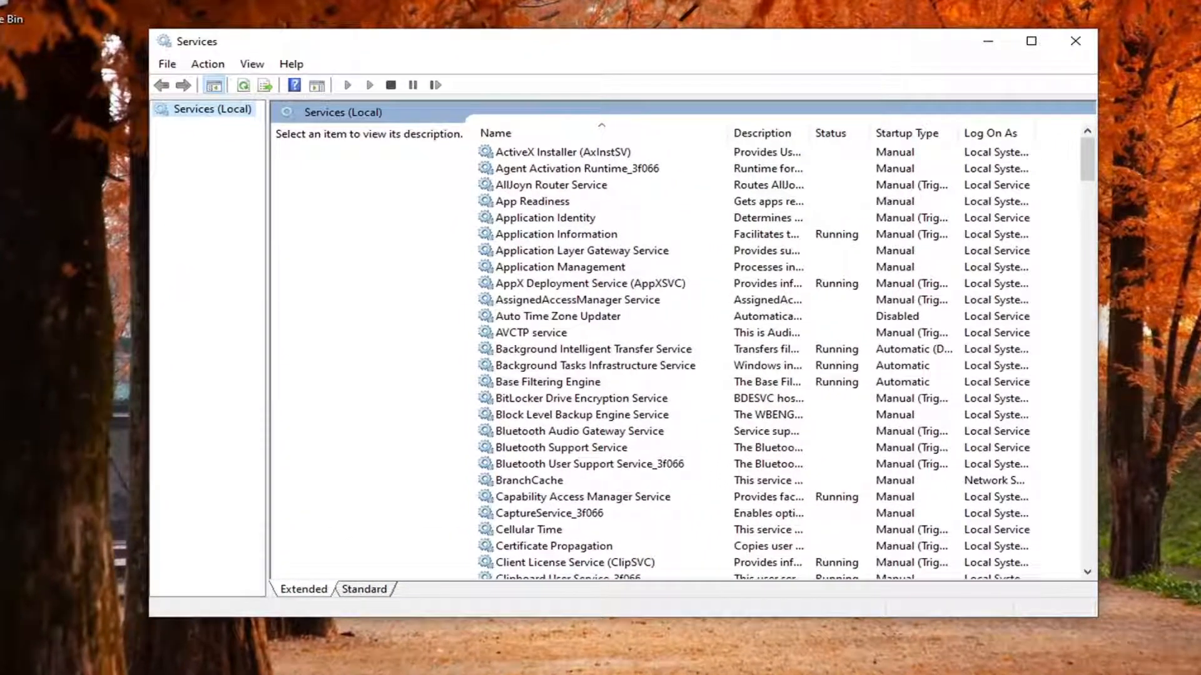
mouse_move(1057, 229)
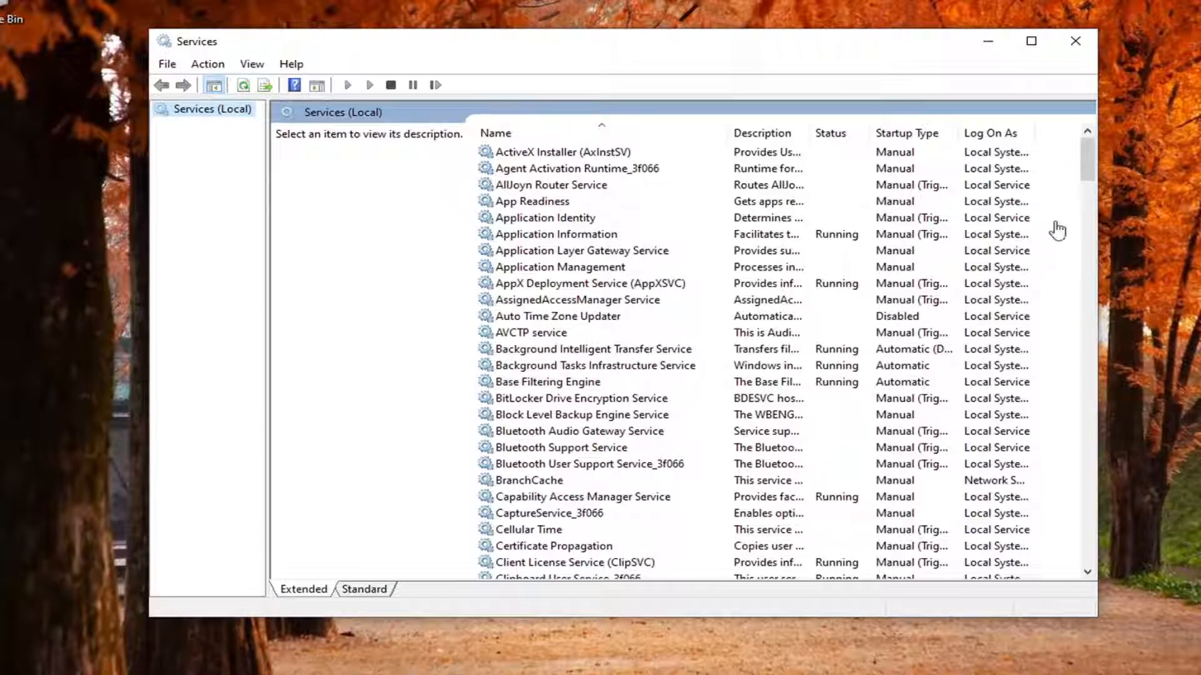
scroll("down", 3)
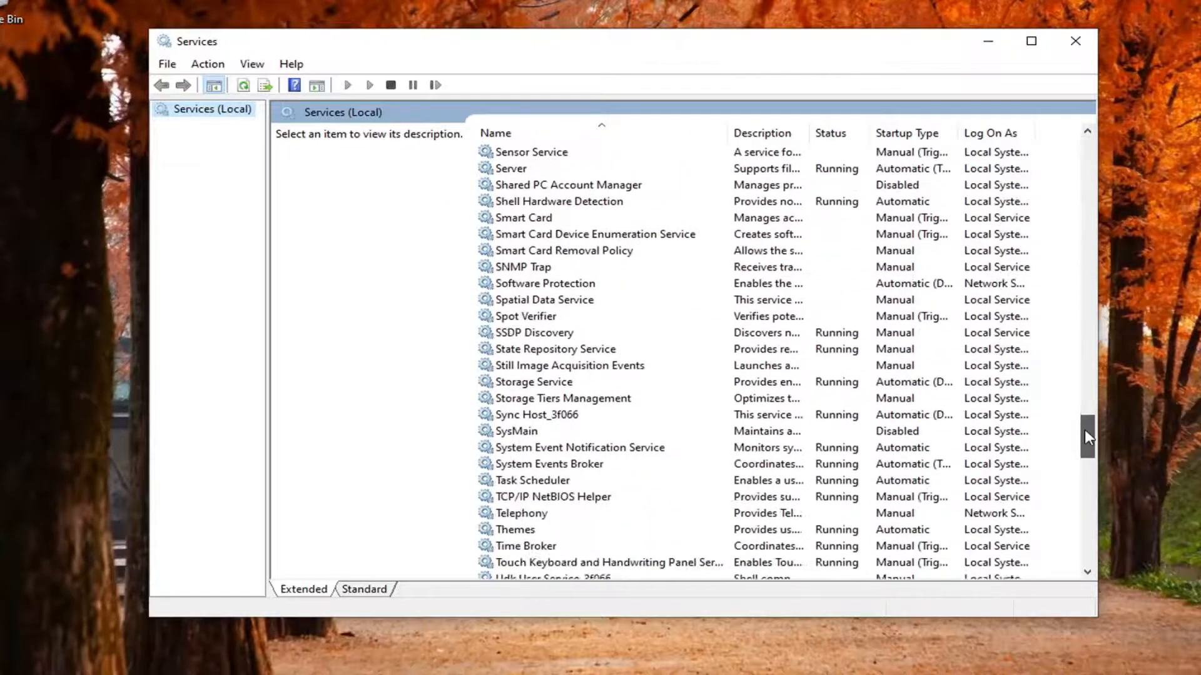
scroll("down", 3)
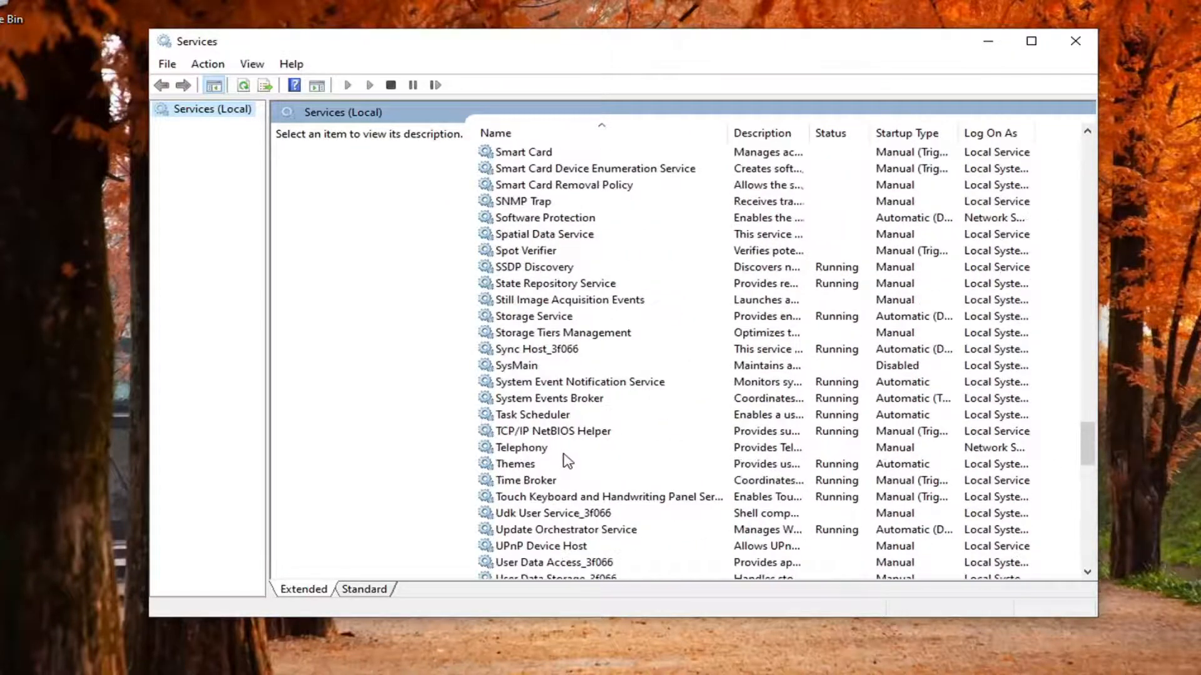
scroll("up", 3)
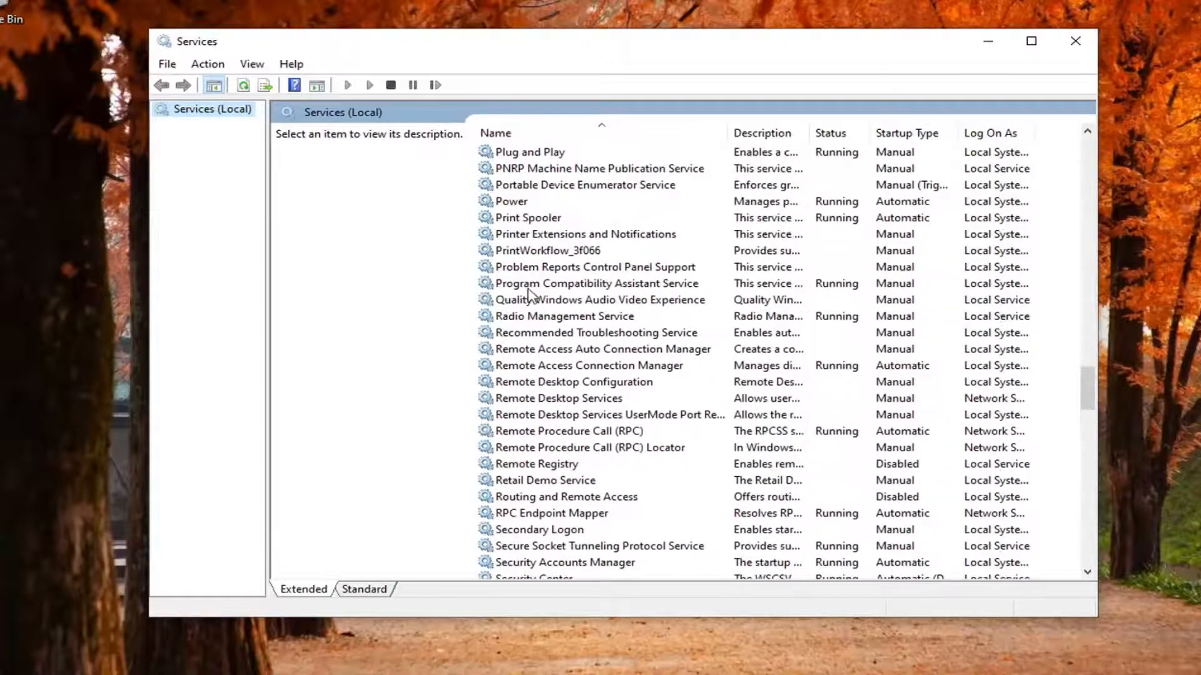
left_click(599, 300)
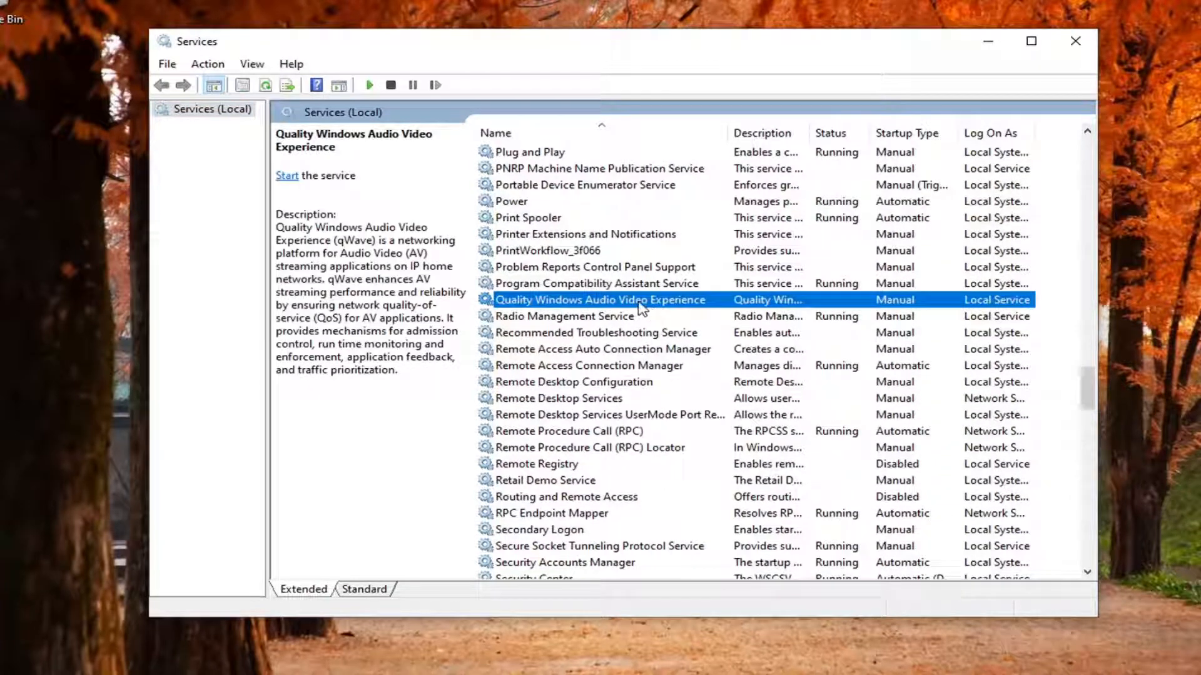
Set qWave startup type to Automatic, start it, apply, and close Services
double_click(600, 300)
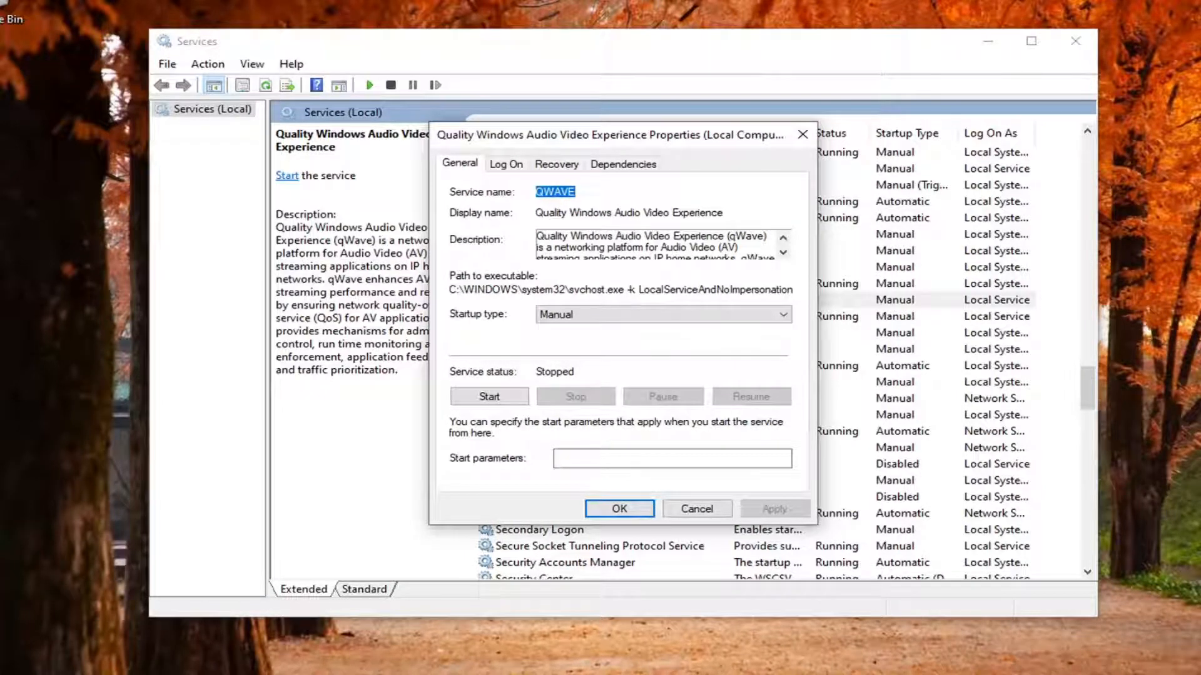
left_click(661, 314)
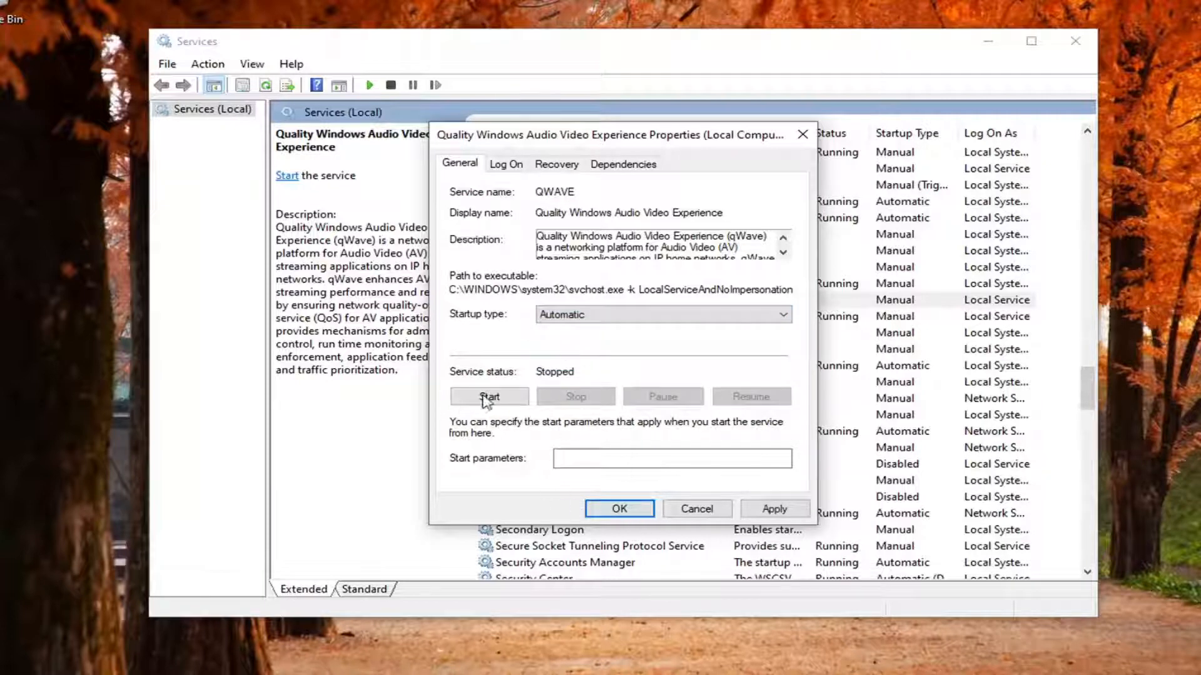
left_click(489, 396)
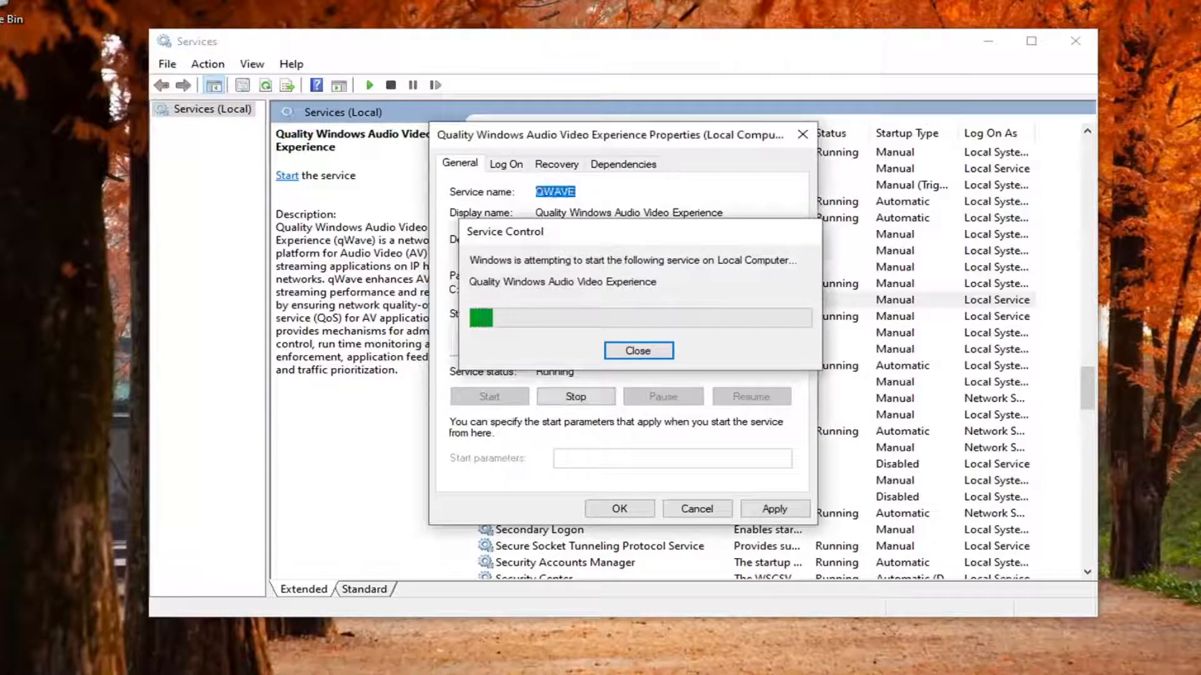
left_click(637, 351)
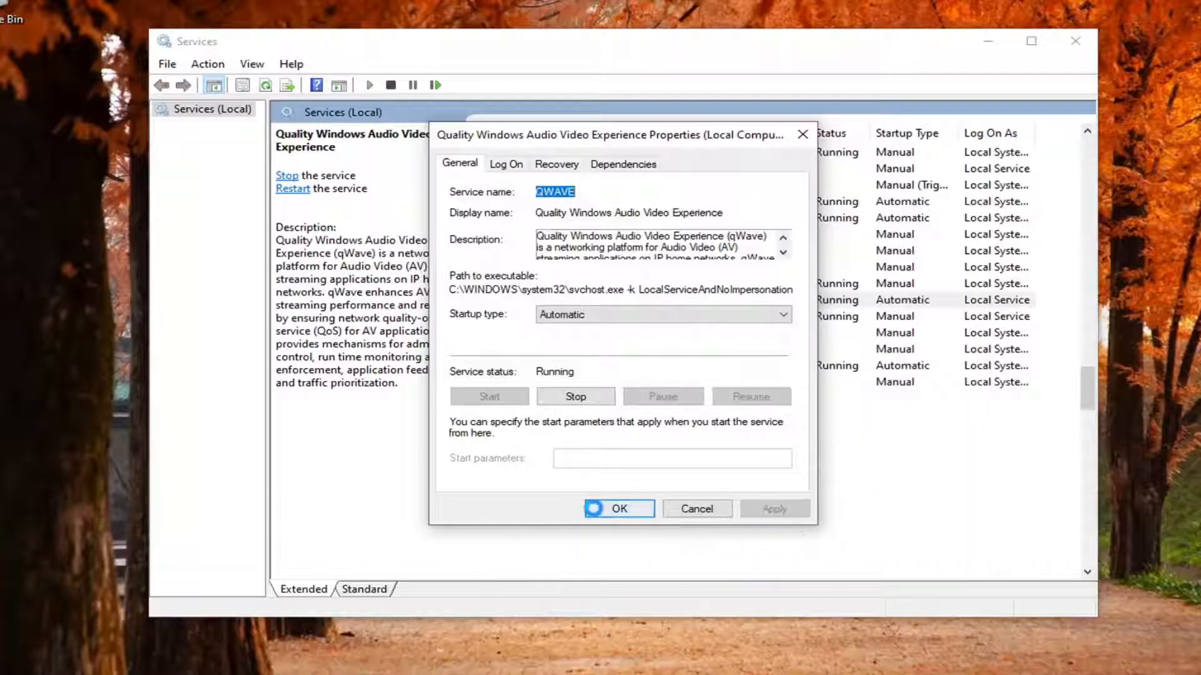
left_click(618, 509)
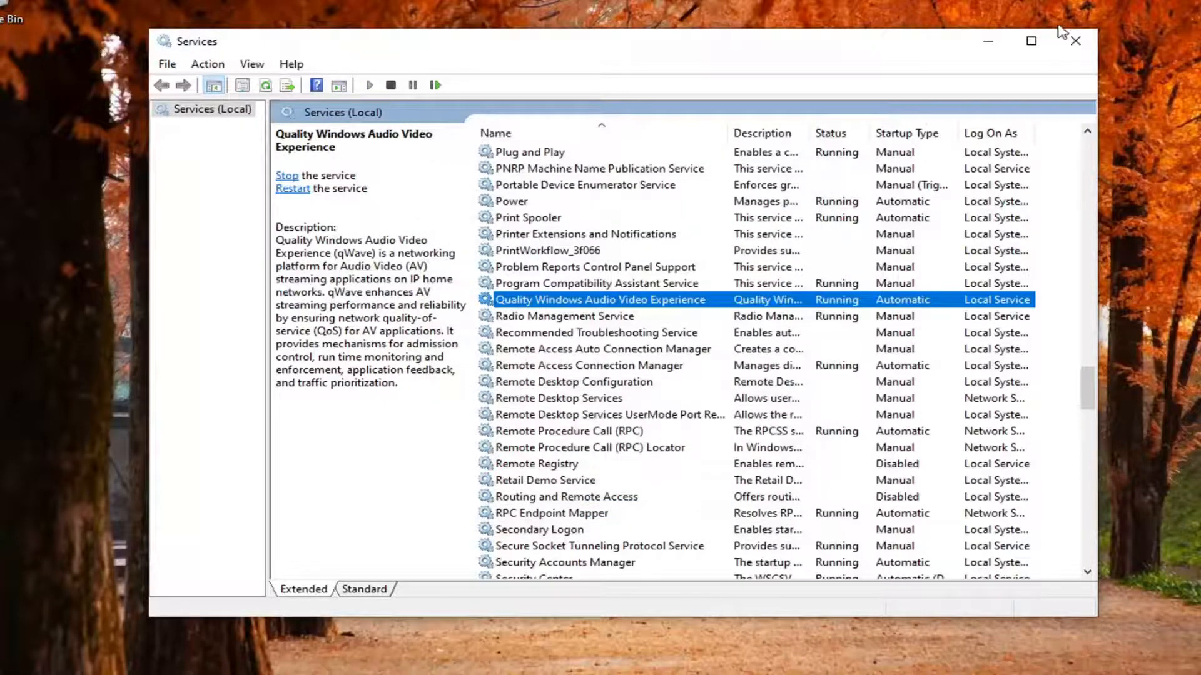
left_click(1075, 42)
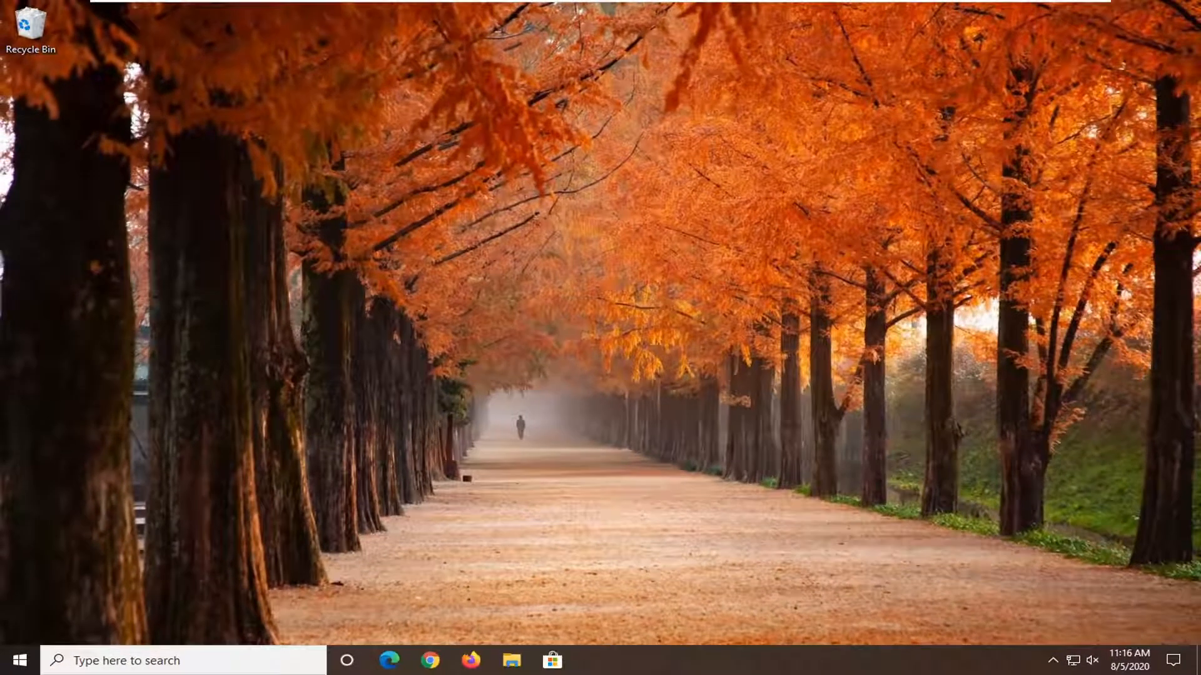
Restart the PC from the Start menu's power options
left_click(18, 660)
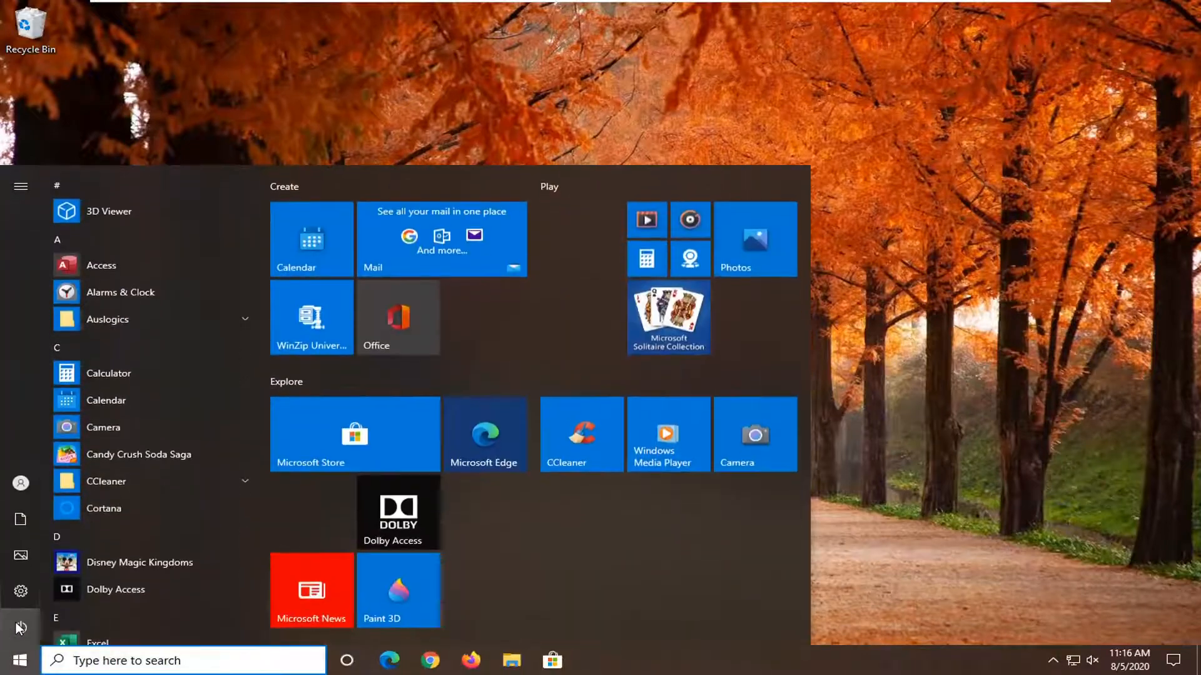
left_click(21, 628)
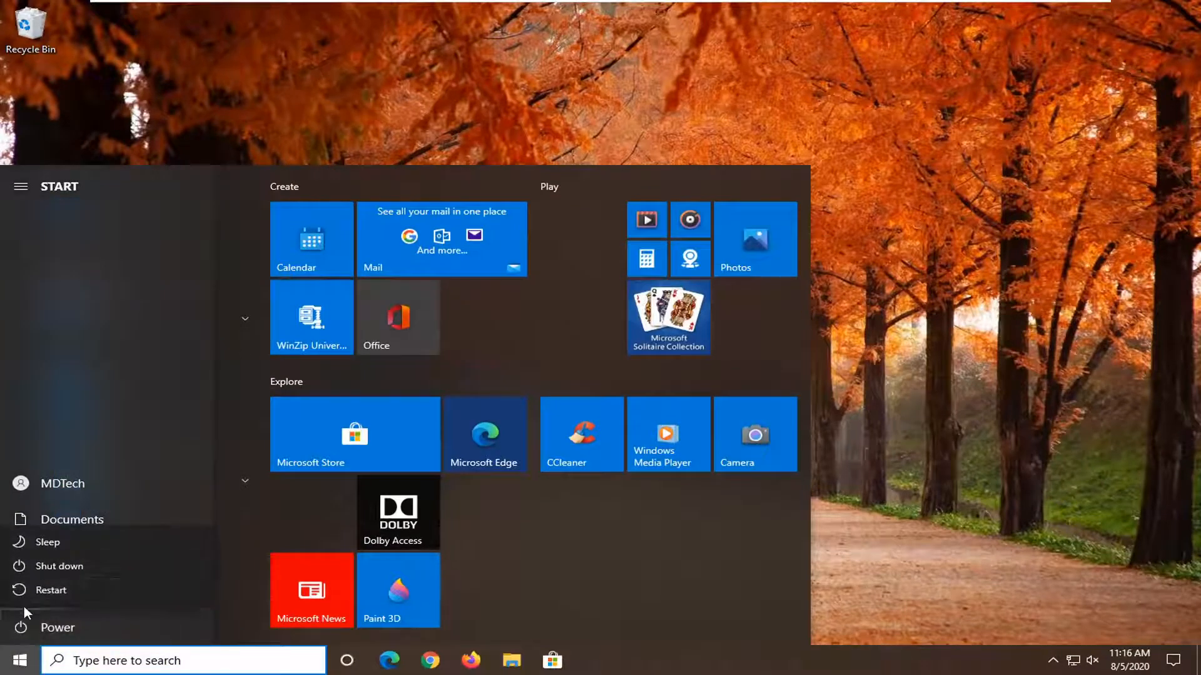
left_click(52, 590)
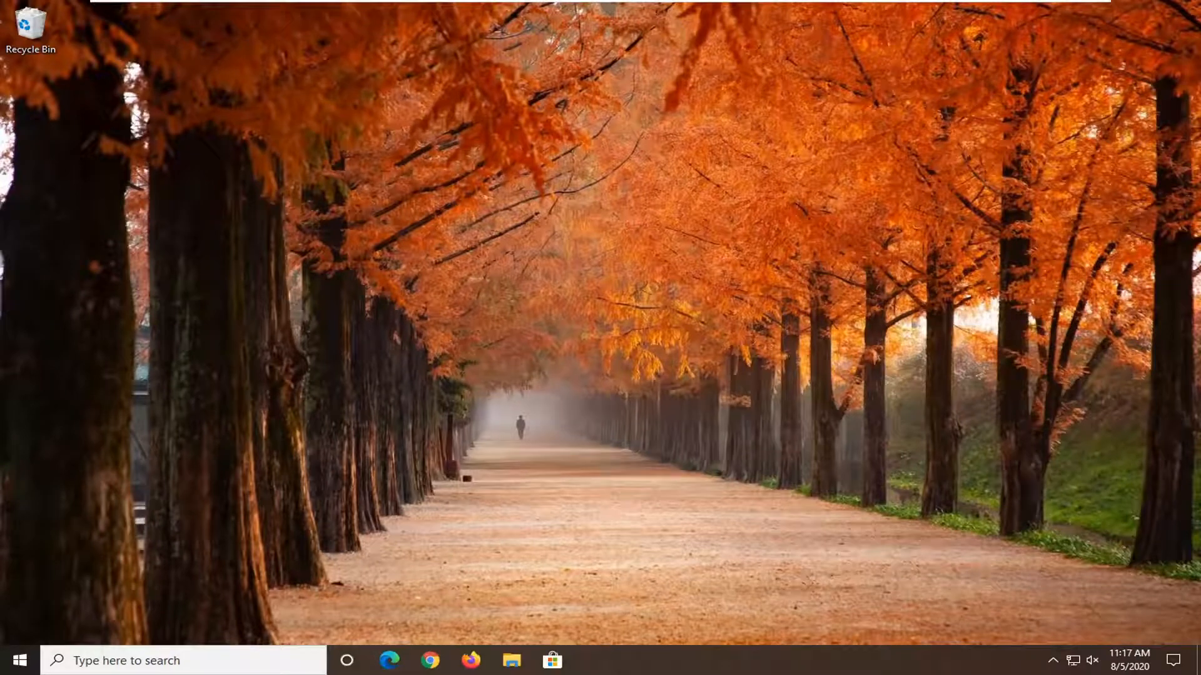
mouse_move(705, 345)
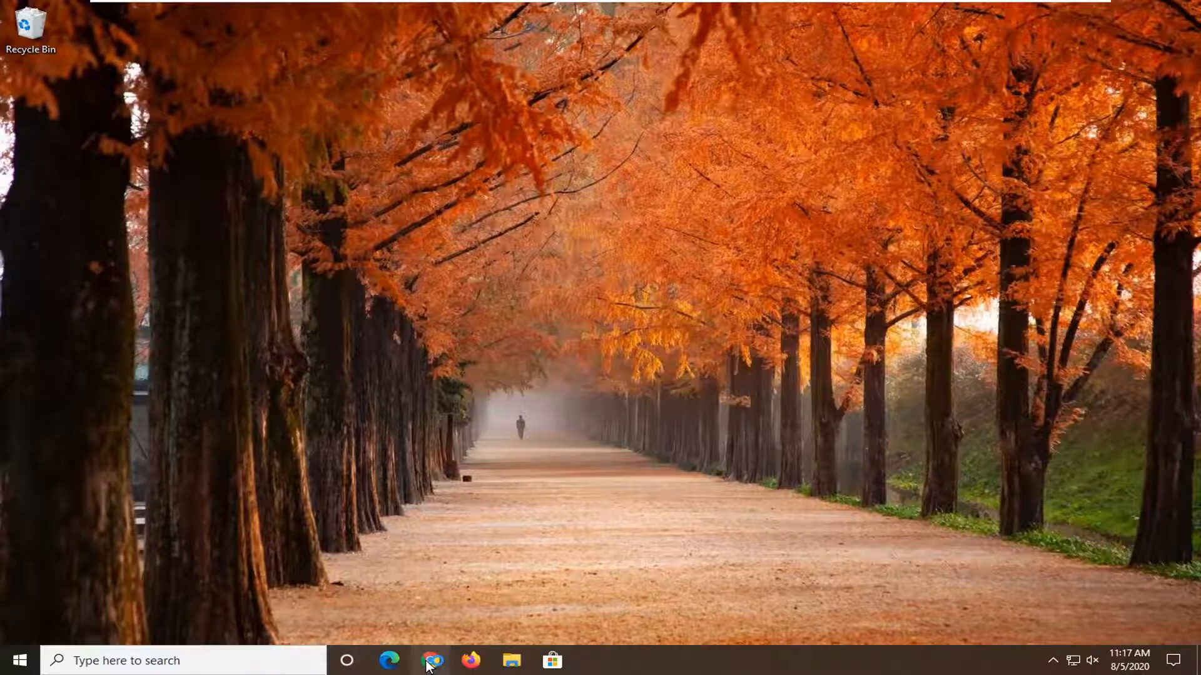
Launch Chrome from the taskbar and search Google for 'discord'
left_click(430, 660)
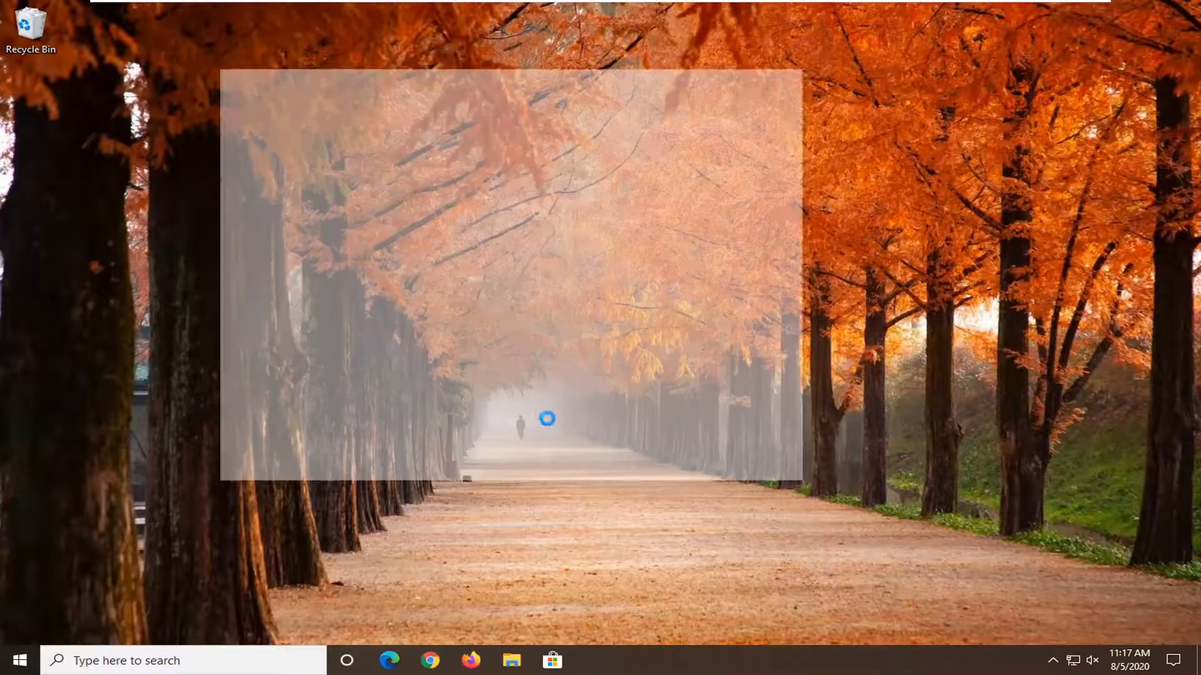
left_click(430, 661)
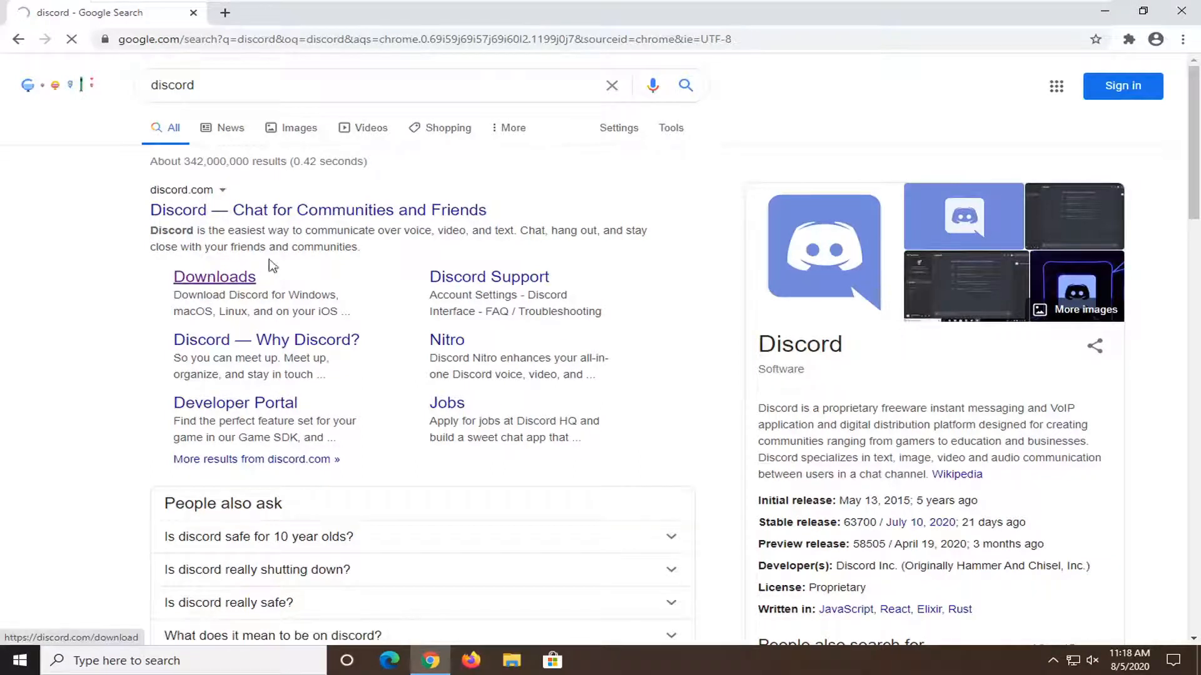
Open discord.com's Downloads page and download DiscordSetup.exe for Windows
left_click(215, 276)
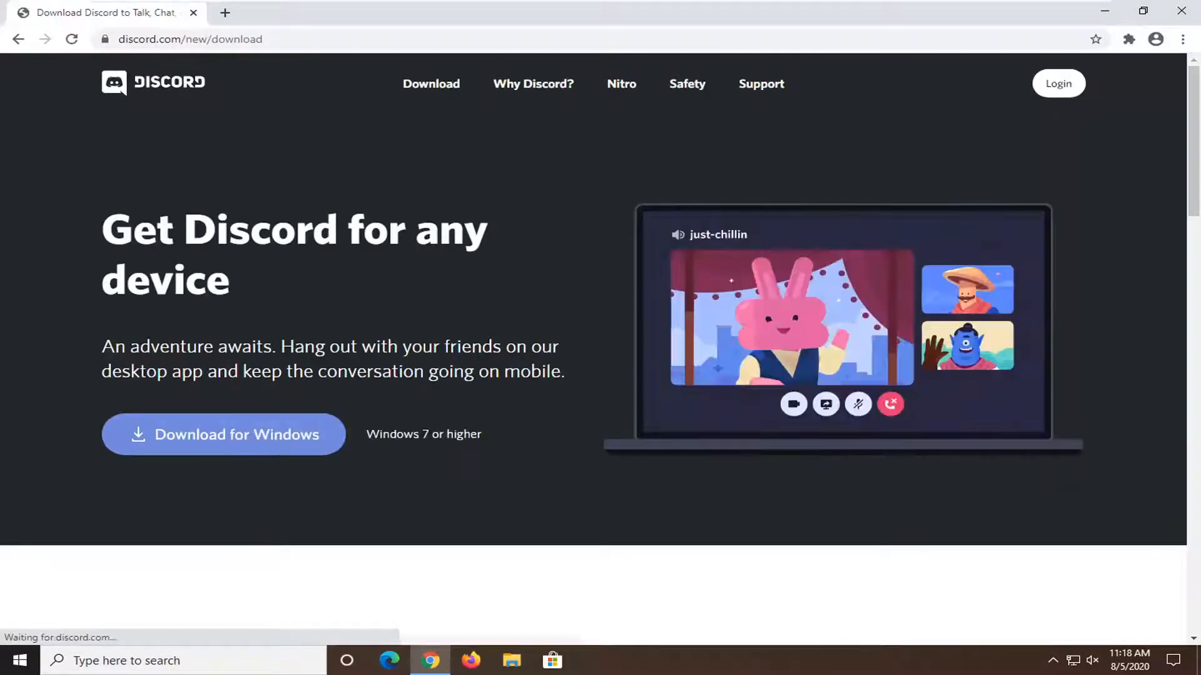
mouse_move(246, 445)
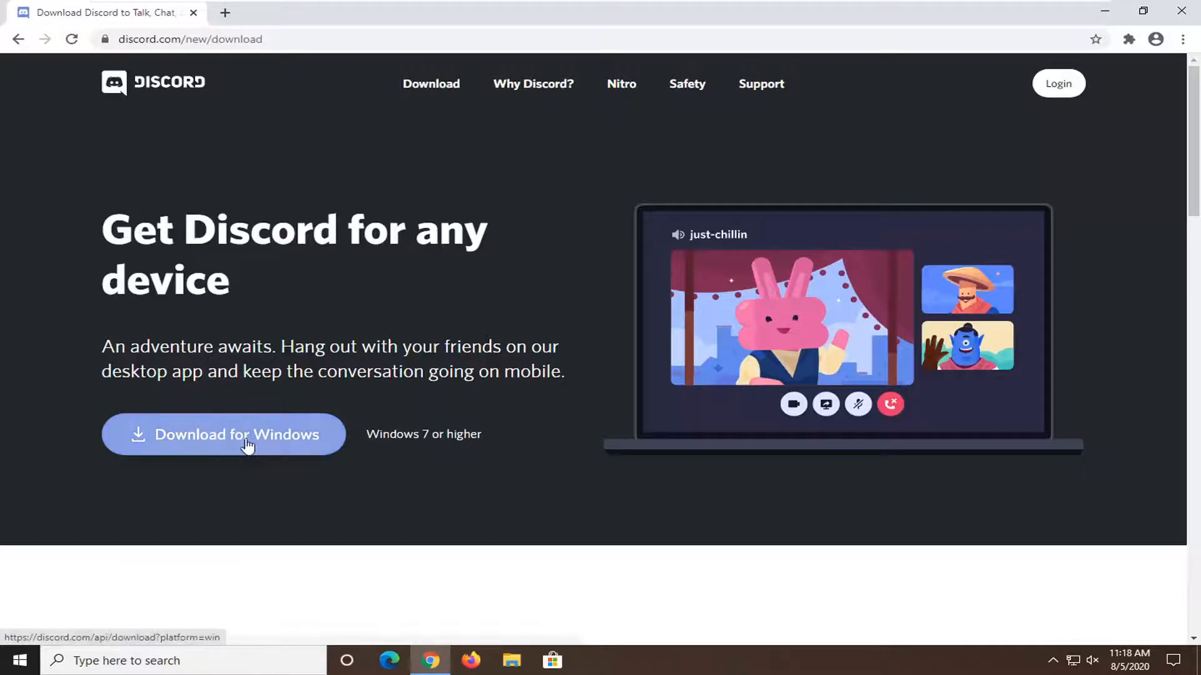
left_click(222, 434)
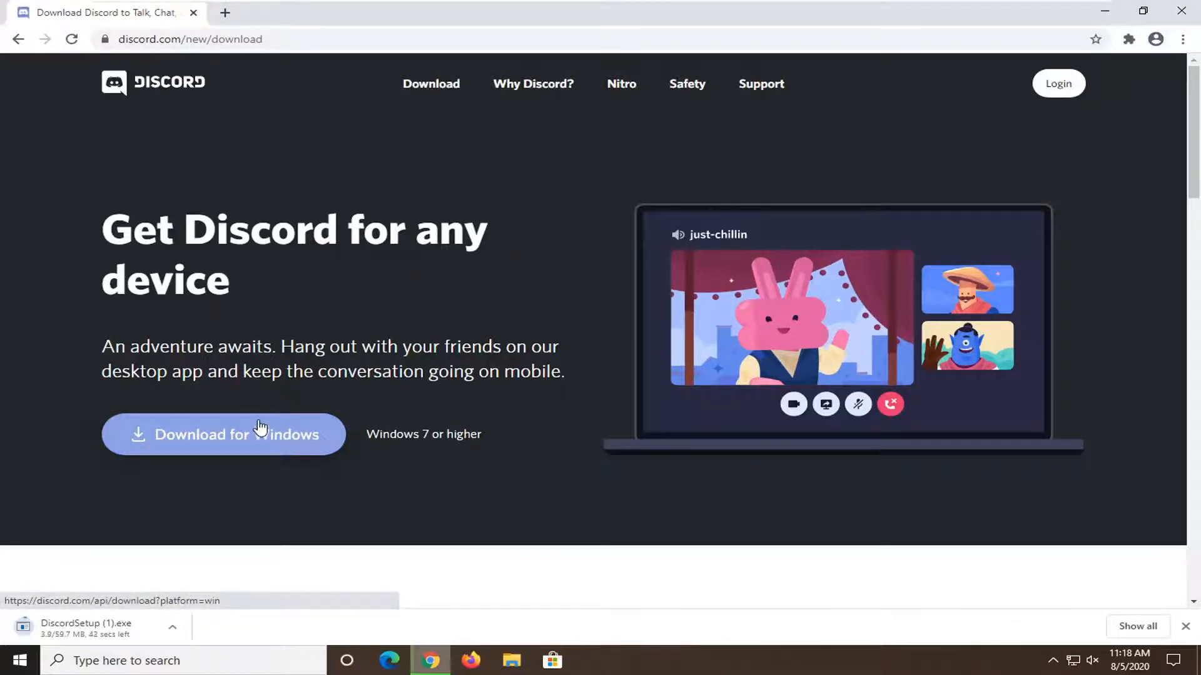
mouse_move(127, 586)
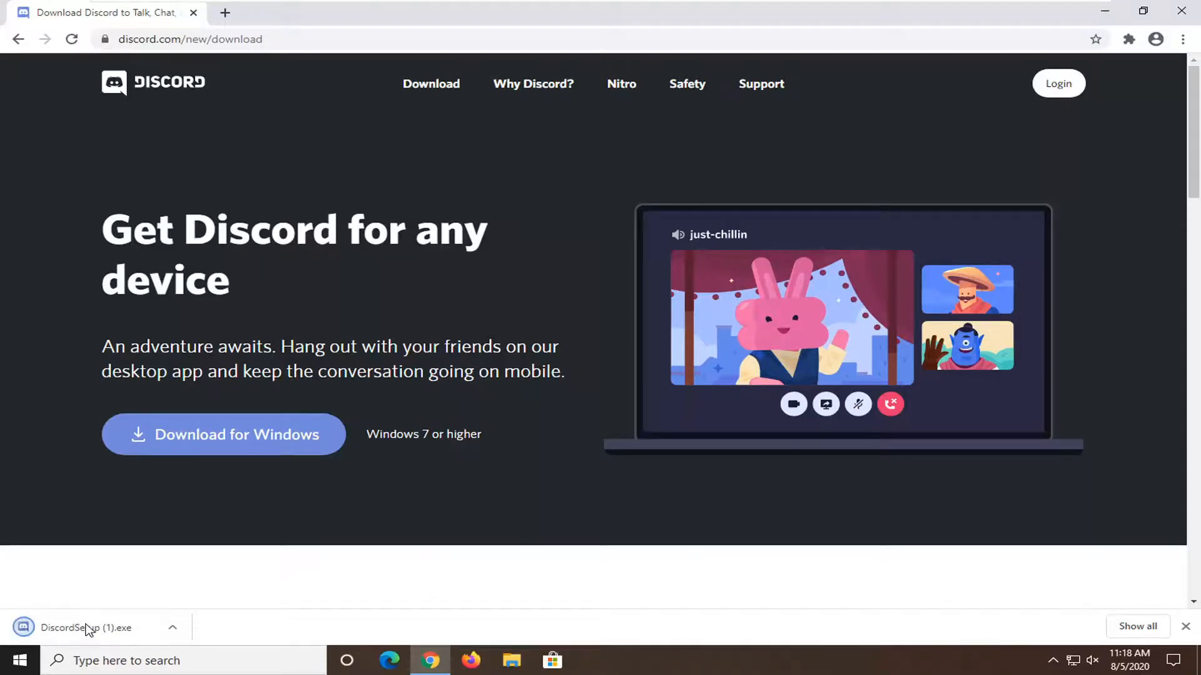
Run DiscordSetup (1).exe, then launch Discord from its new desktop shortcut
left_click(86, 628)
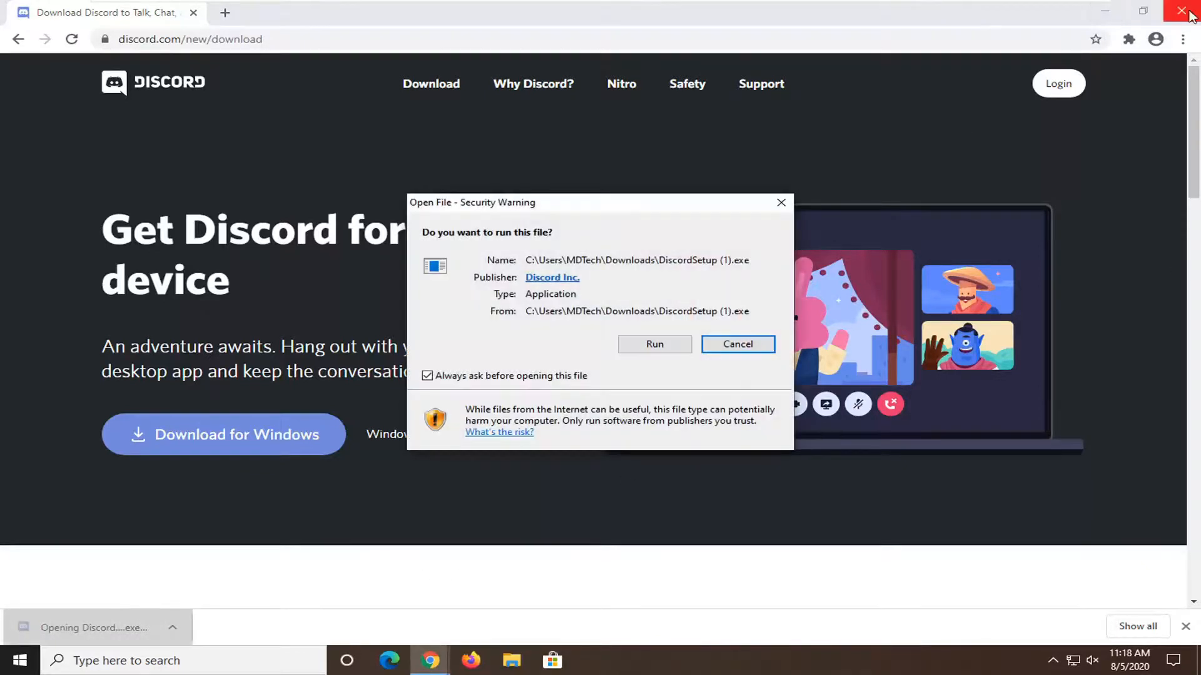
left_click(1187, 12)
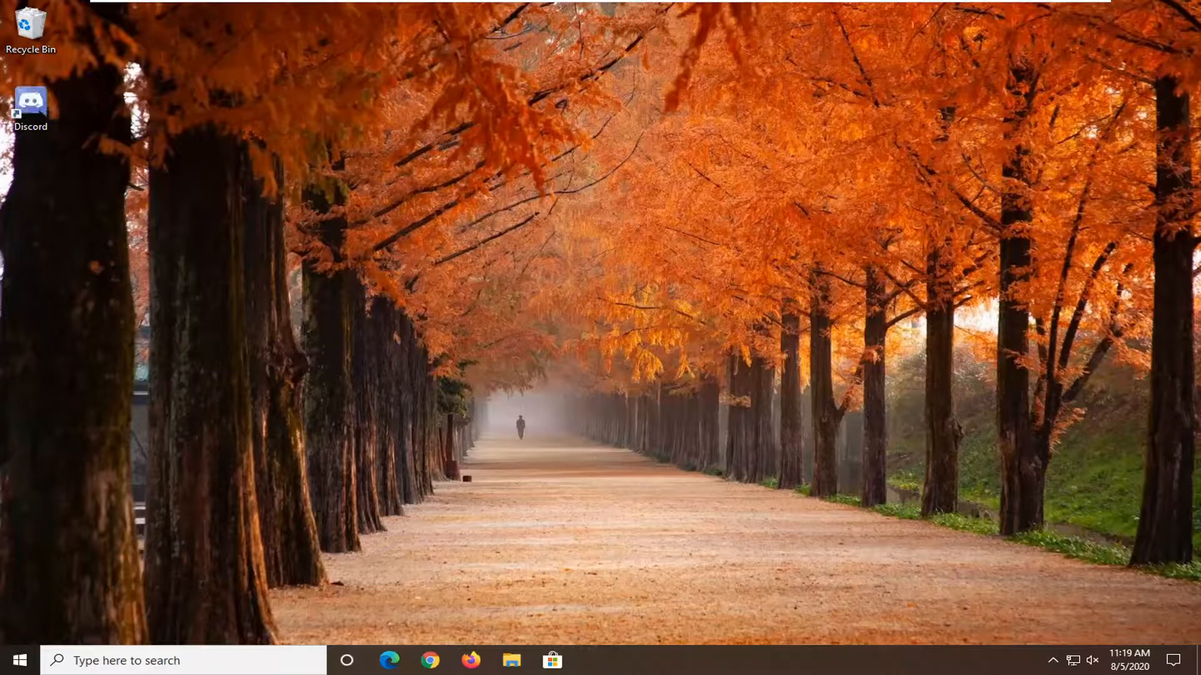
double_click(30, 102)
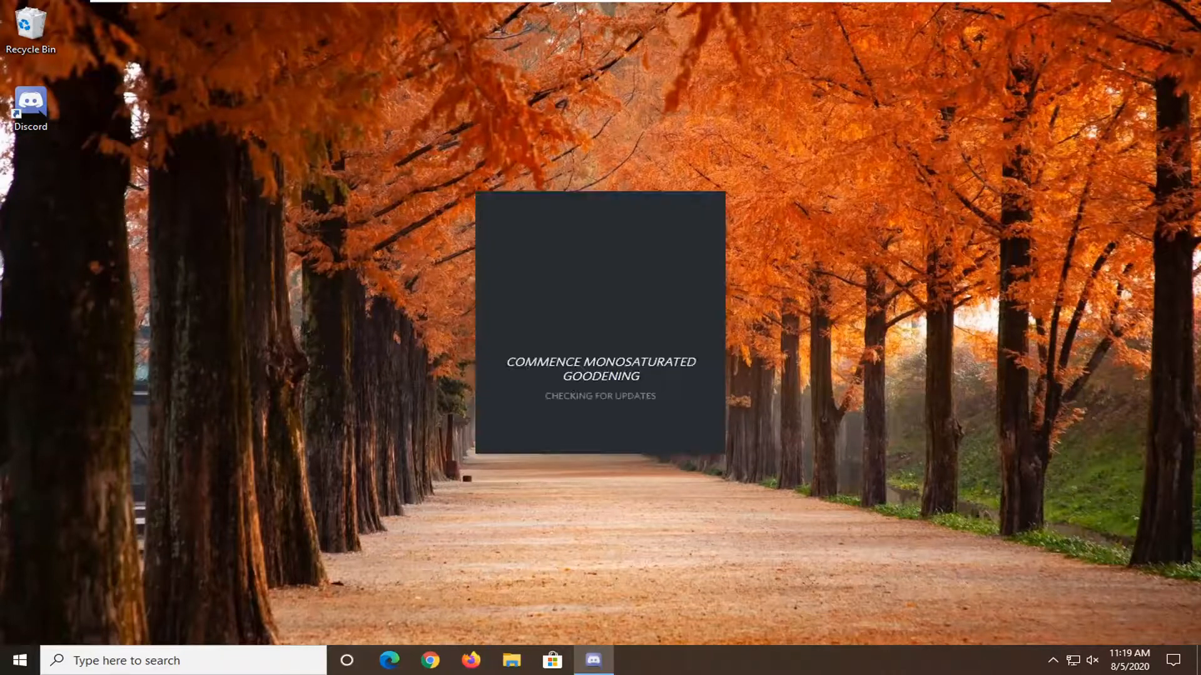